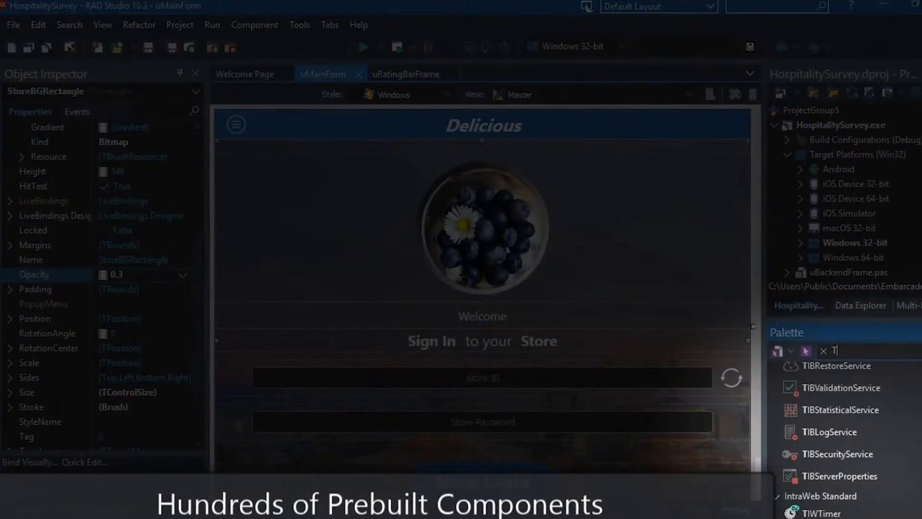
Open the GetIt Package Manager from the Tools menu to browse add-on packages.
{"action": "left_click", "coordinate": [818, 351]}
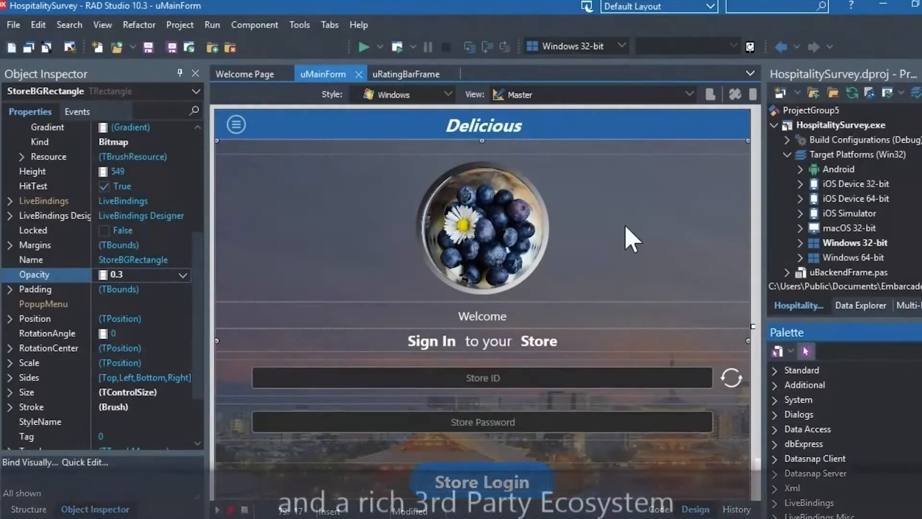
{"action": "left_click", "coordinate": [299, 24]}
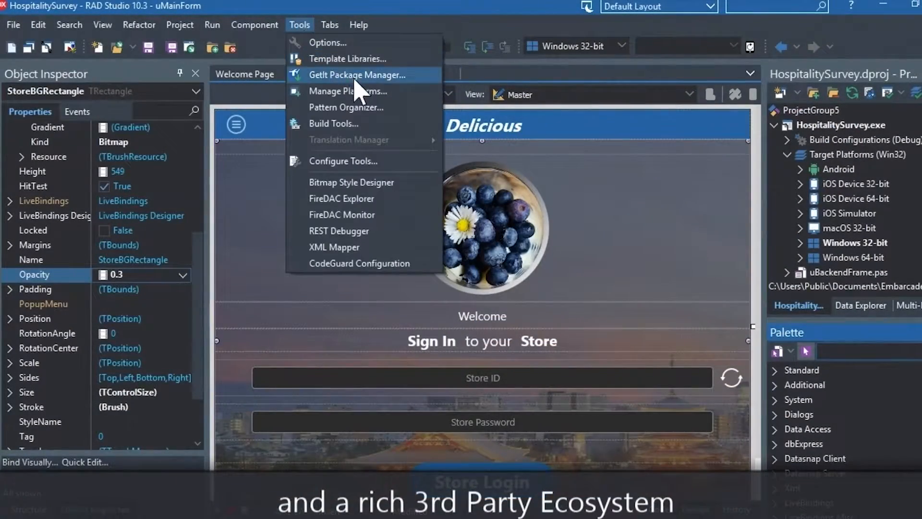
{"action": "left_click", "coordinate": [356, 75]}
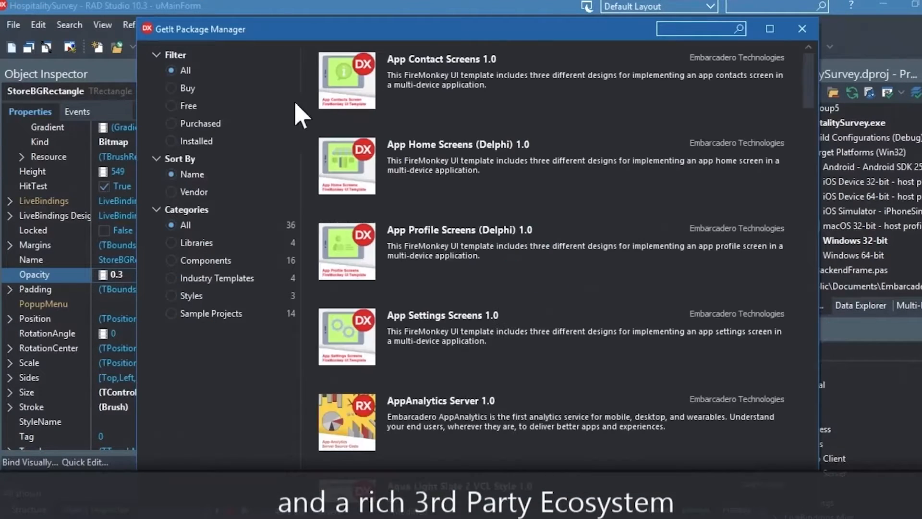
{"action": "left_click", "coordinate": [170, 105]}
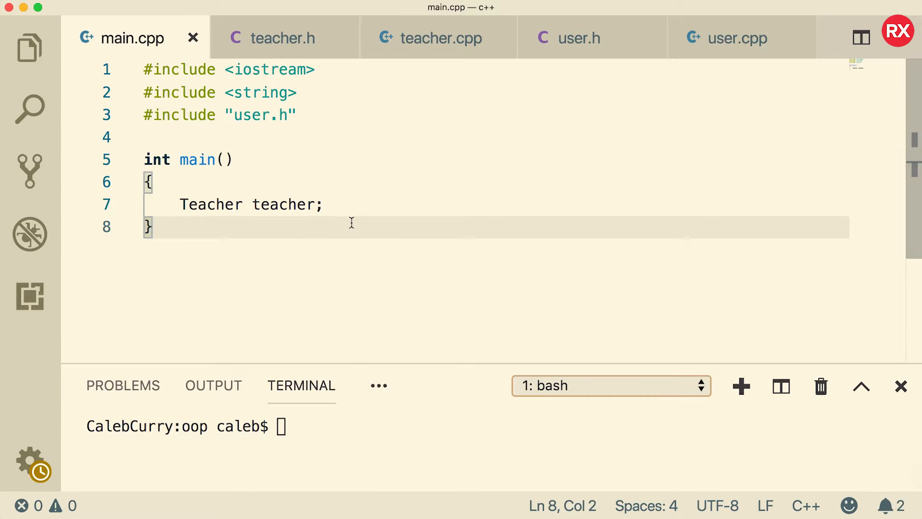
{"action": "left_click", "coordinate": [283, 38]}
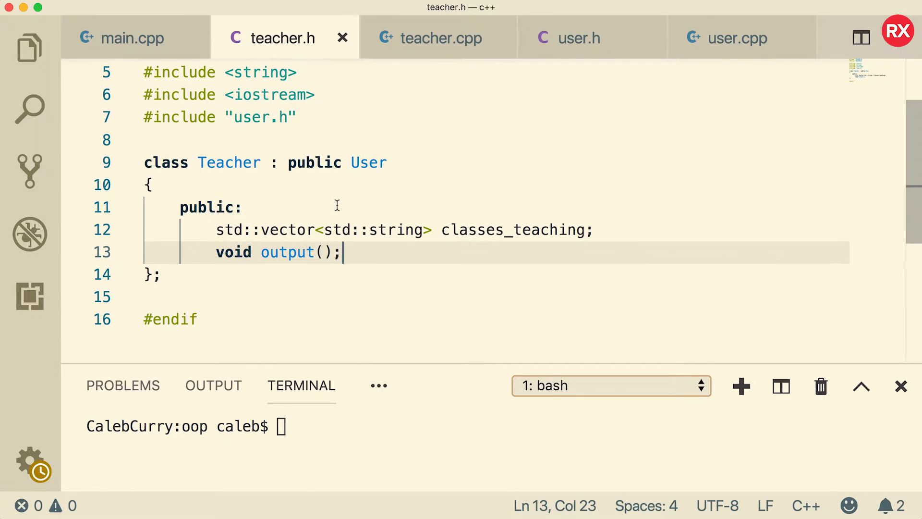
{"action": "mouse_move", "coordinate": [510, 243]}
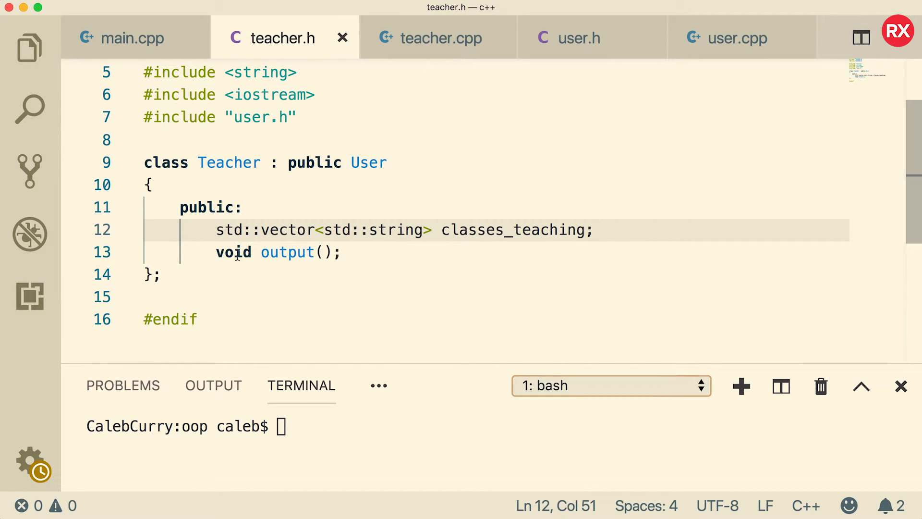
{"action": "left_click", "coordinate": [440, 38]}
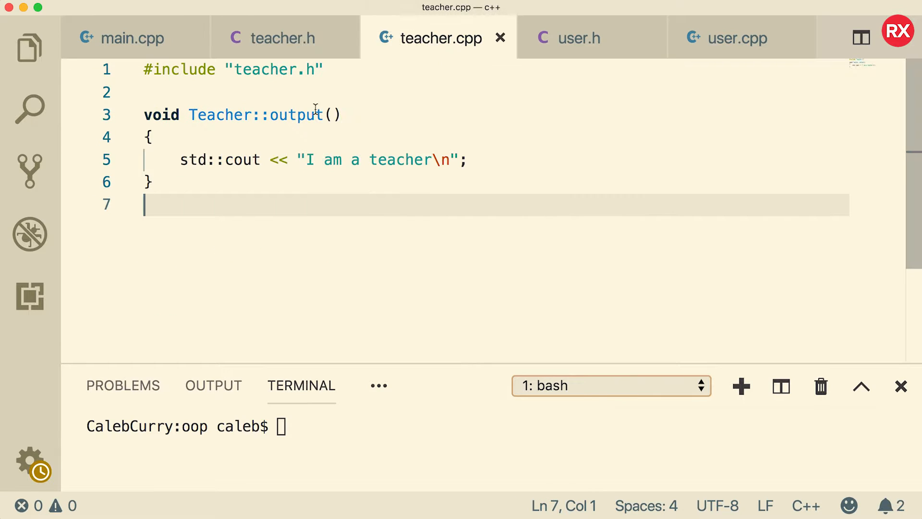
{"action": "mouse_move", "coordinate": [423, 150]}
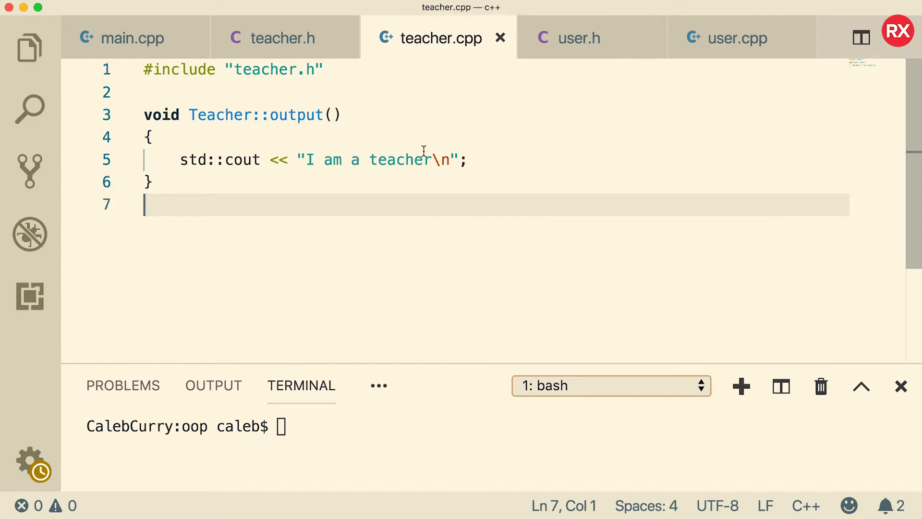
{"action": "left_click", "coordinate": [132, 37]}
{"action": "type", "text": "Teacher teacher;"}
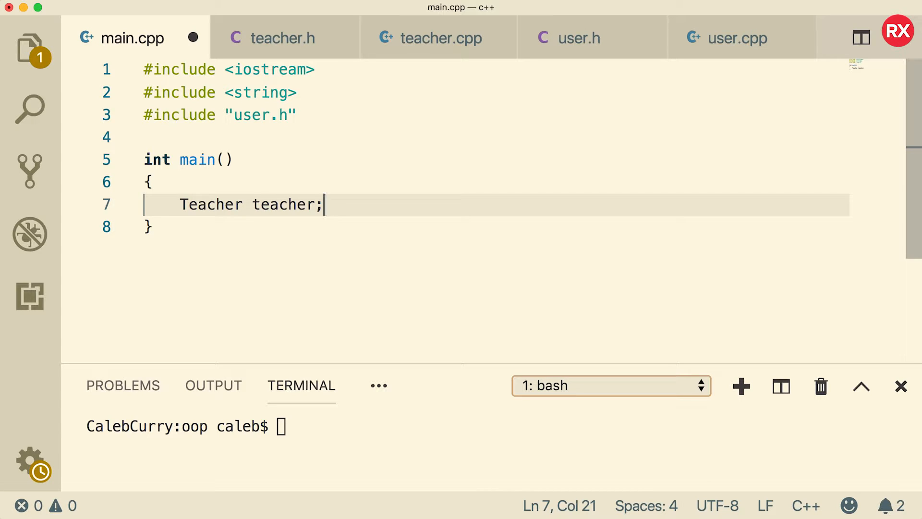
Add 'User& u = teacher;' in main.cpp, briefly checking Teacher's inheritance in teacher.h.
{"action": "key", "text": "Return"}
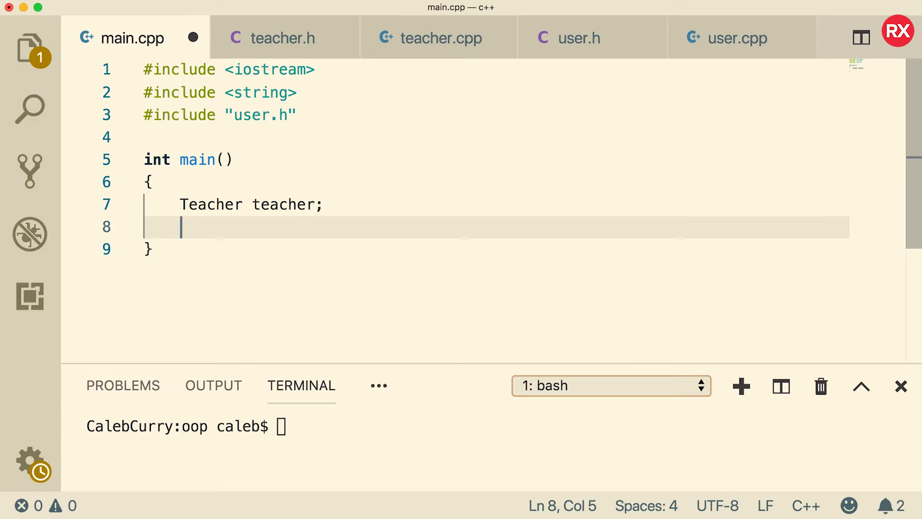
{"action": "type", "text": "User"}
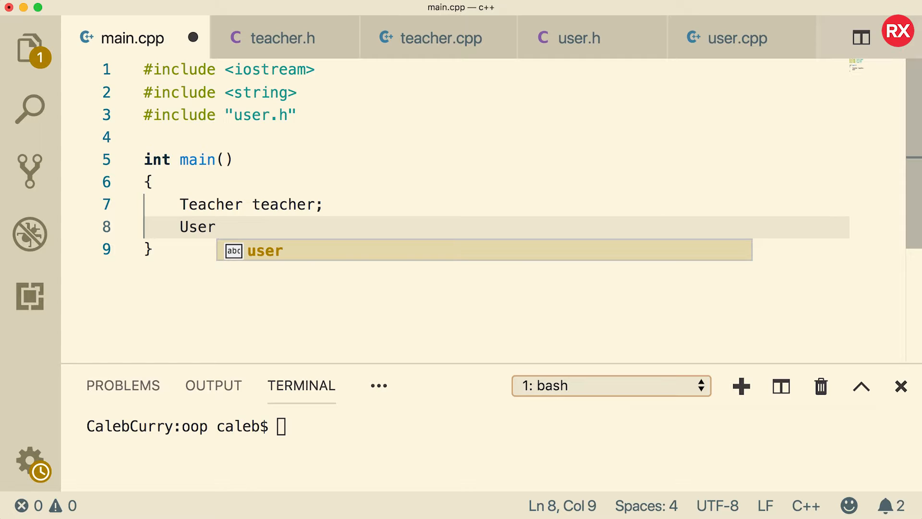
{"action": "type", "text": "&"}
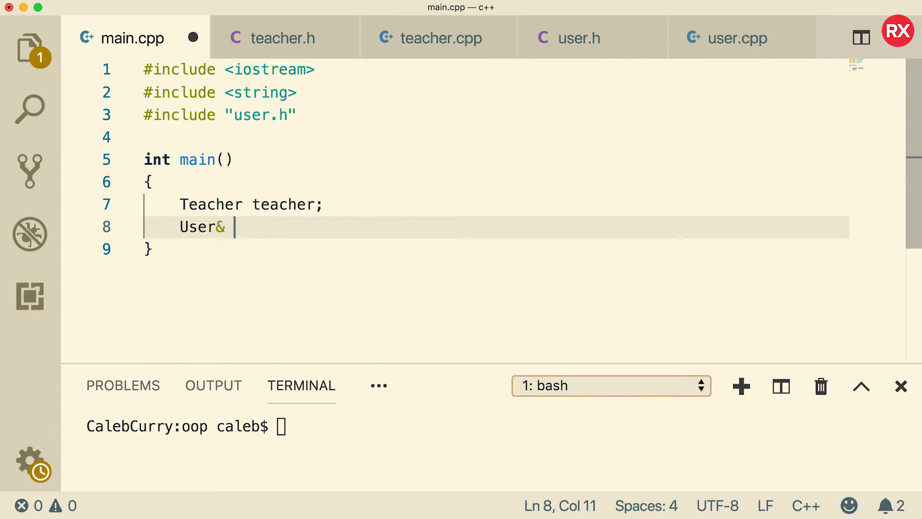
{"action": "type", "text": "u ="}
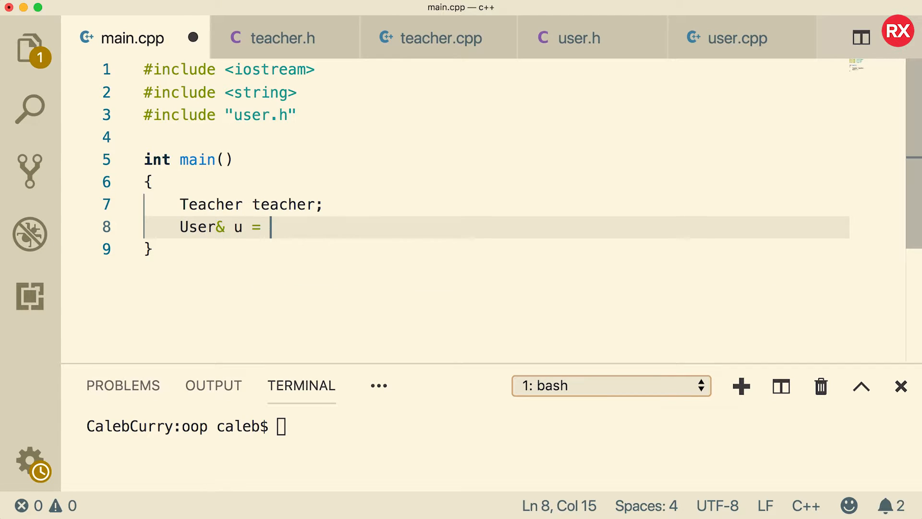
{"action": "type", "text": "teacher;"}
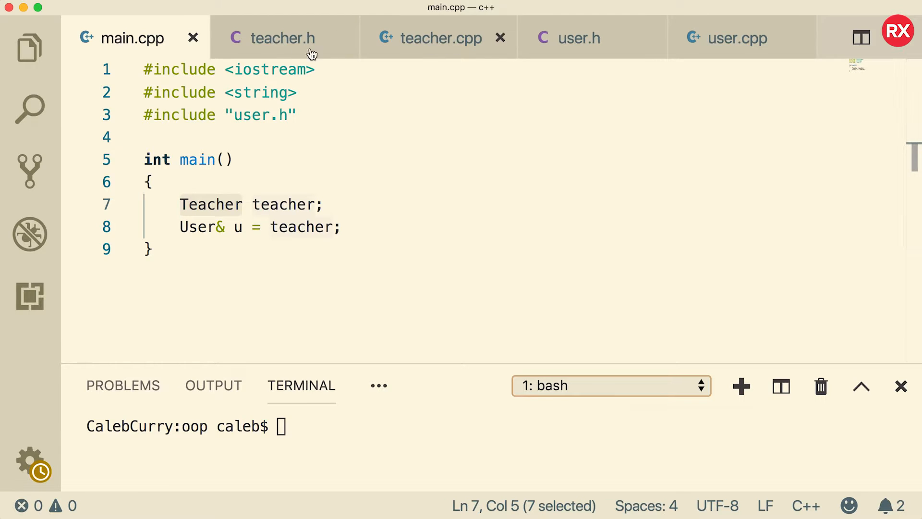
{"action": "left_click", "coordinate": [284, 38]}
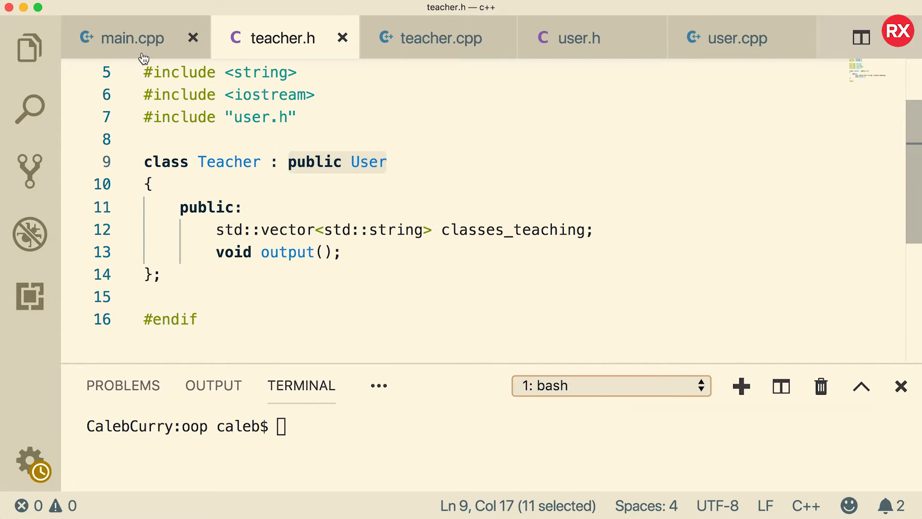
{"action": "left_click", "coordinate": [122, 38]}
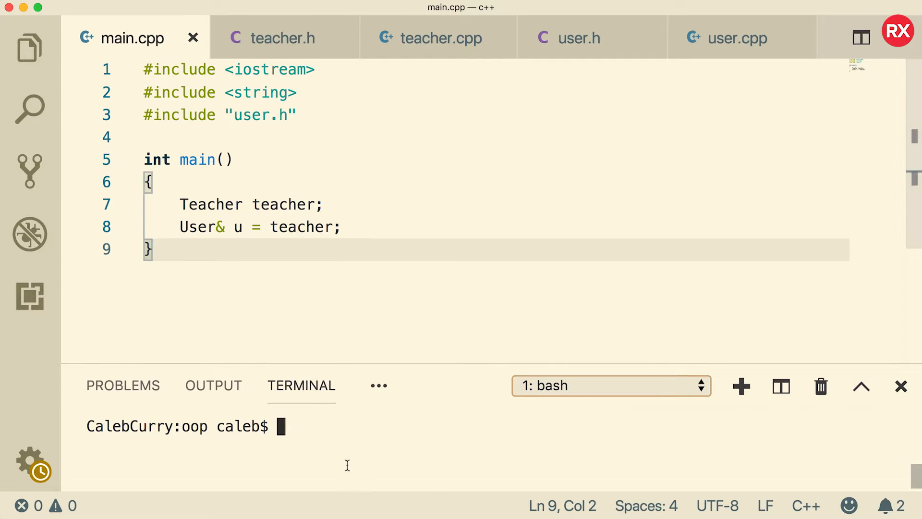
Type the g++ build command and add #include "teacher.h" and u.output() to main.cpp.
{"action": "type", "text": "g++ main.cpp user.cpp teacher.cpp -std=c++11"}
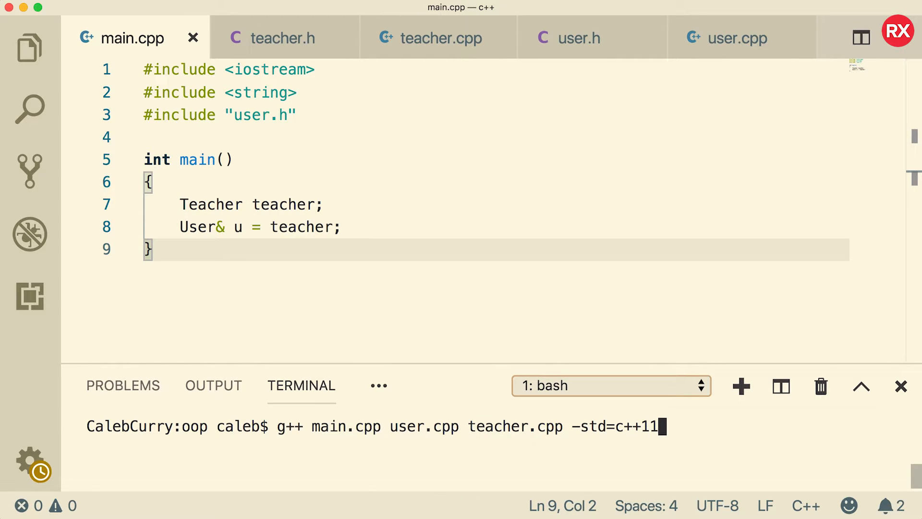
{"action": "type", "text": "#i"}
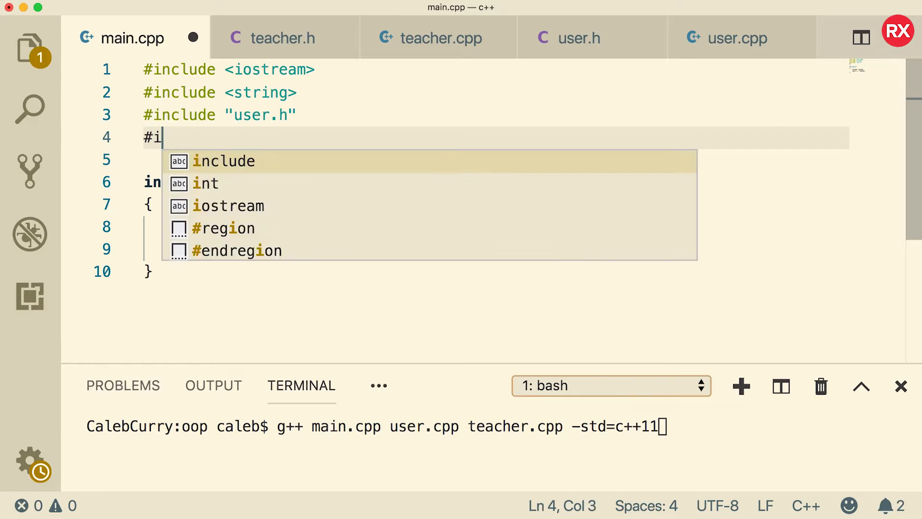
{"action": "type", "text": "nclude \"teacher.h"}
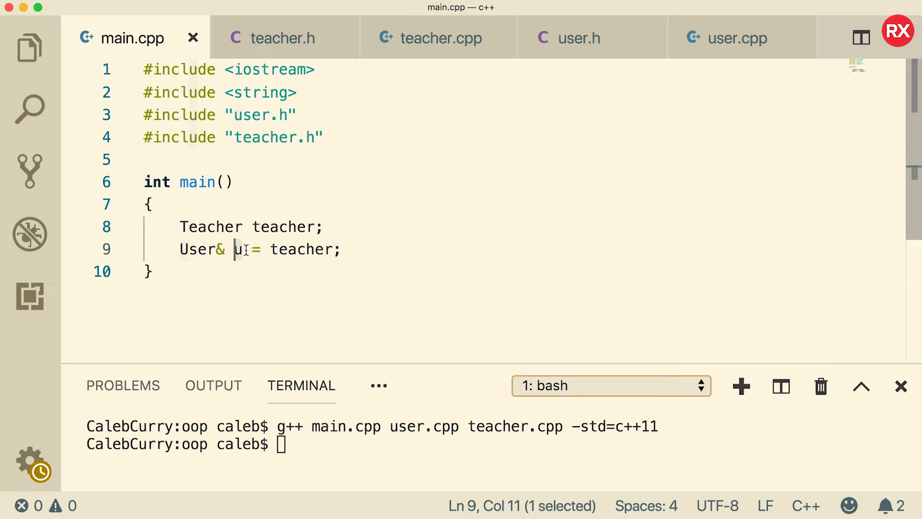
{"action": "mouse_move", "coordinate": [386, 216]}
{"action": "type", "text": "u."}
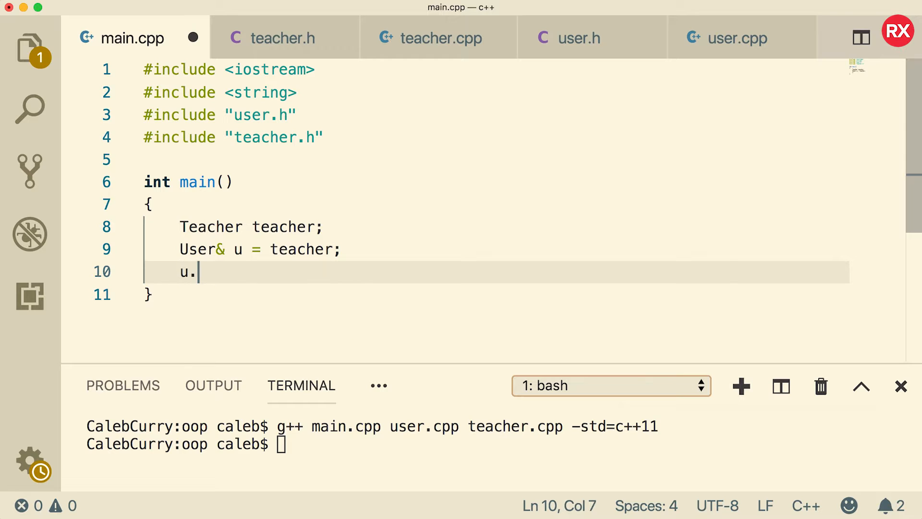
{"action": "type", "text": "output();"}
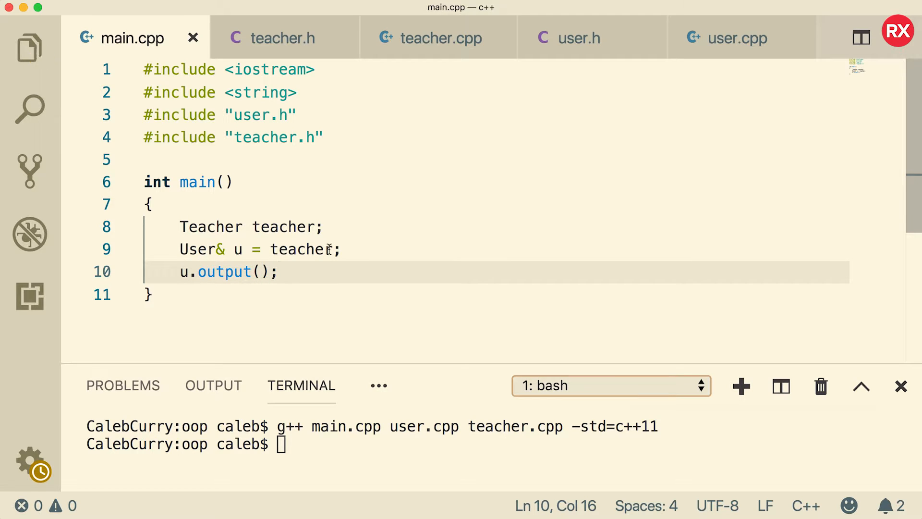
Recheck Teacher, inspect the failing output() call, and move to user.h.
{"action": "left_click", "coordinate": [283, 37]}
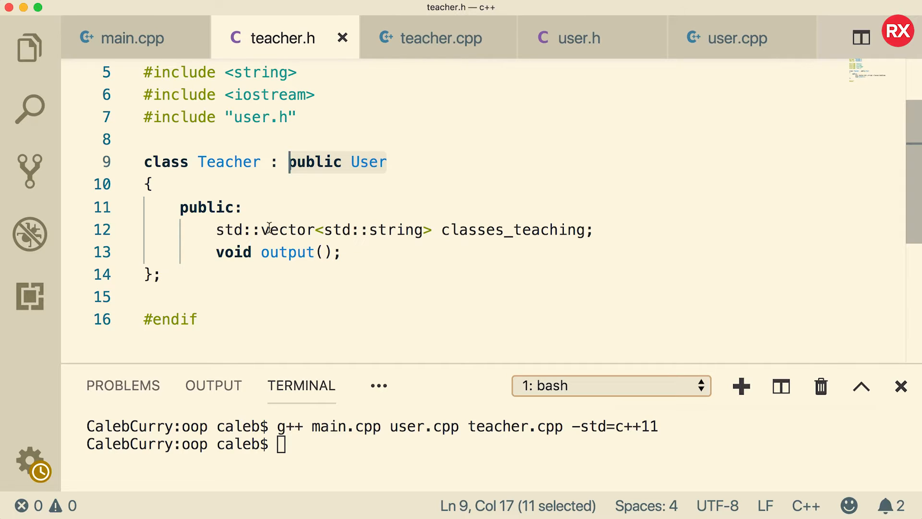
{"action": "left_click", "coordinate": [123, 38]}
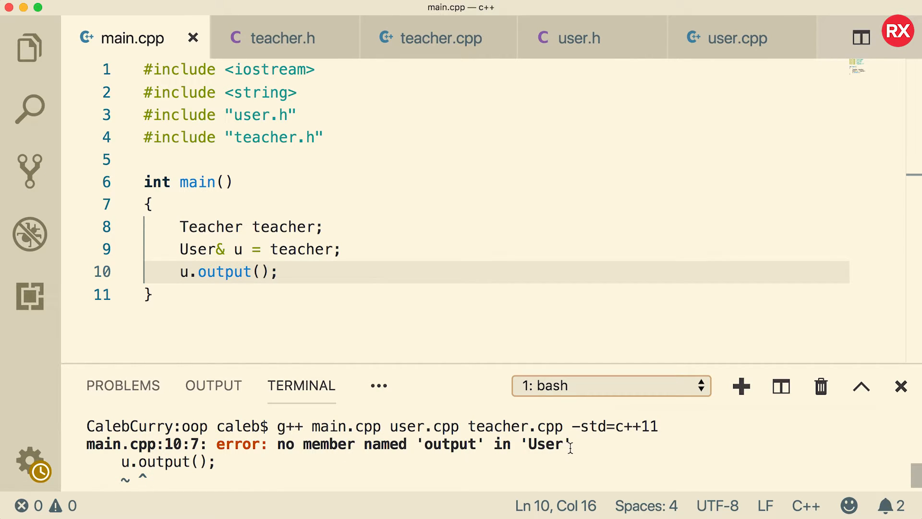
{"action": "mouse_move", "coordinate": [187, 285]}
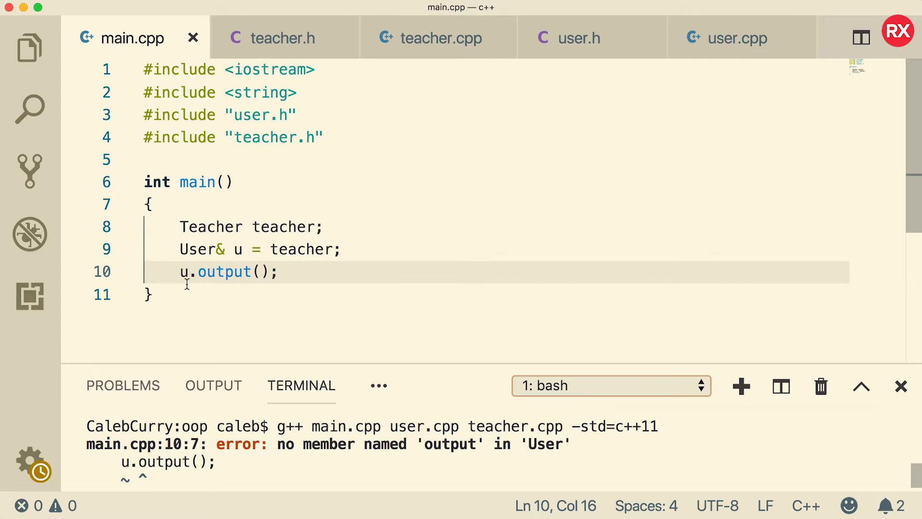
{"action": "mouse_move", "coordinate": [324, 304]}
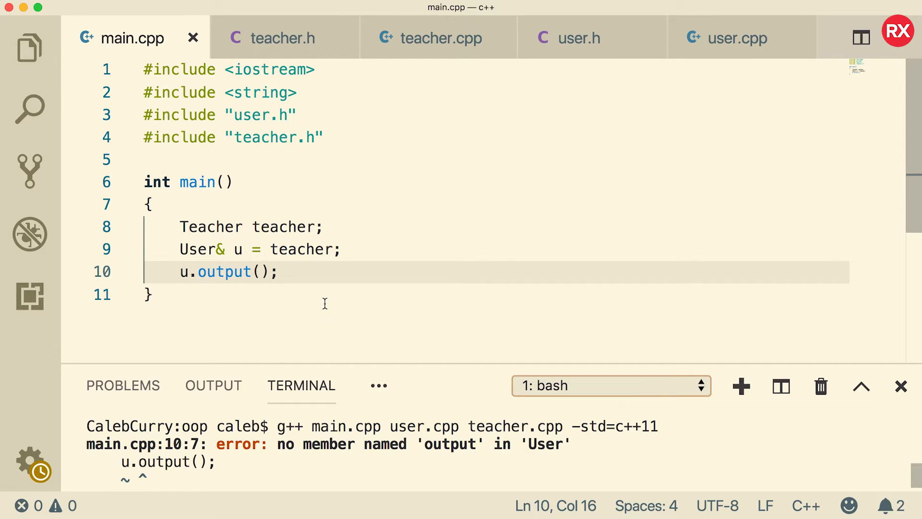
{"action": "double_click", "coordinate": [225, 271]}
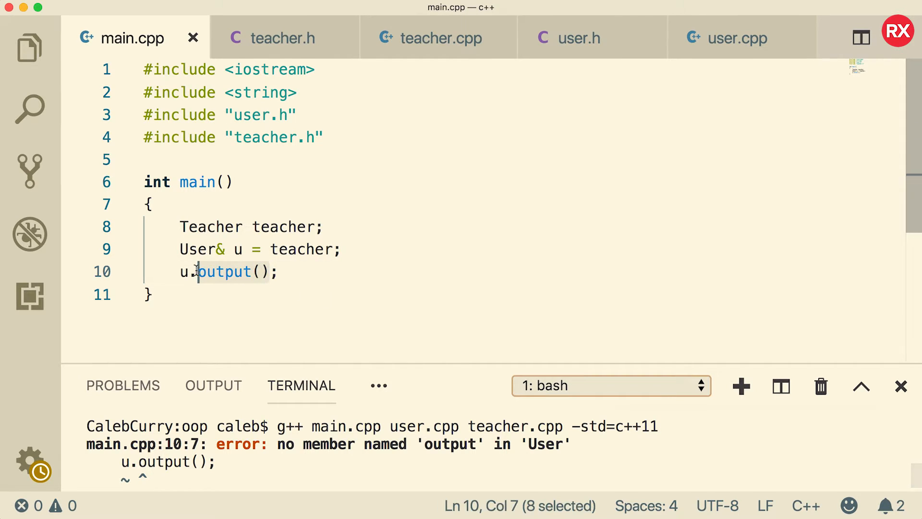
{"action": "mouse_move", "coordinate": [600, 150]}
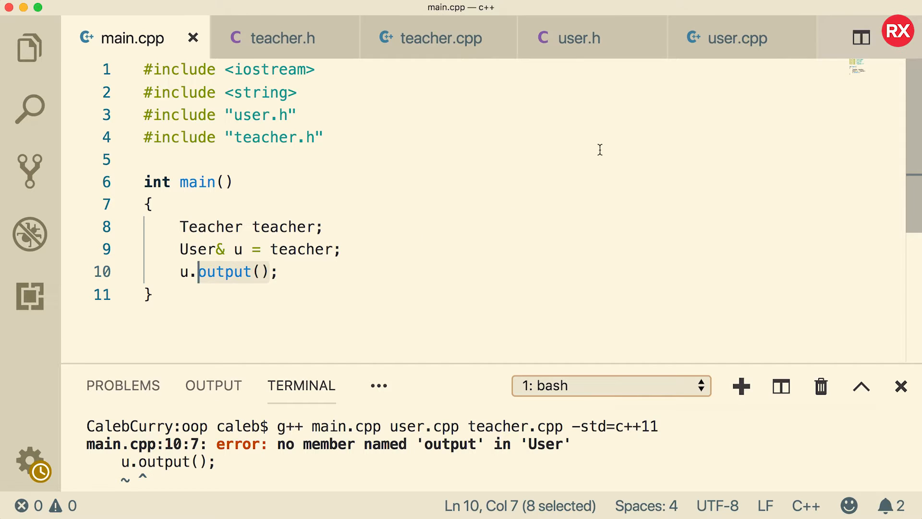
{"action": "left_click", "coordinate": [580, 38]}
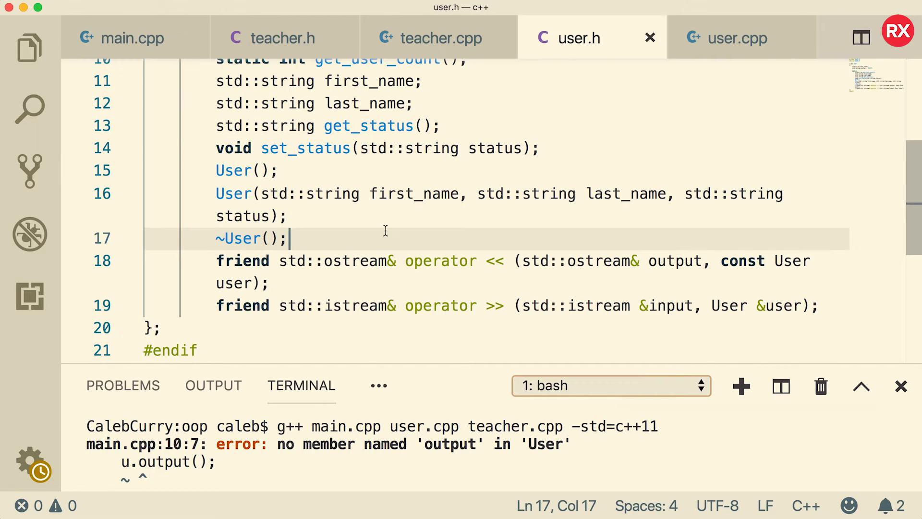
Declare 'virtual void output();' after the User destructor in user.h.
{"action": "key", "text": "Enter"}
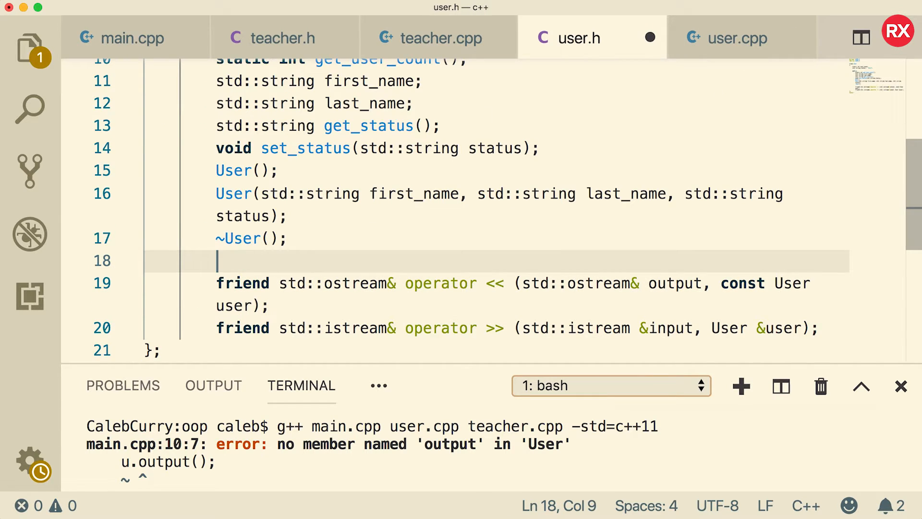
{"action": "type", "text": "void output();"}
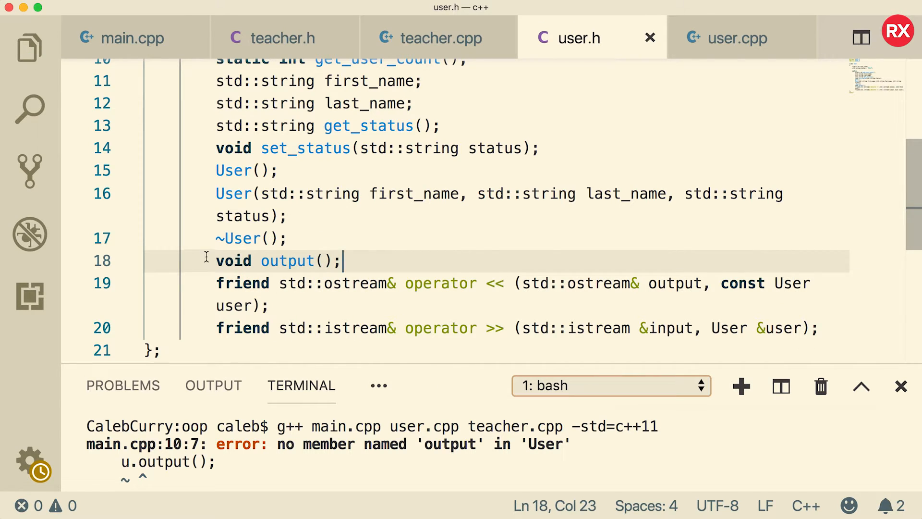
{"action": "type", "text": "virtual"}
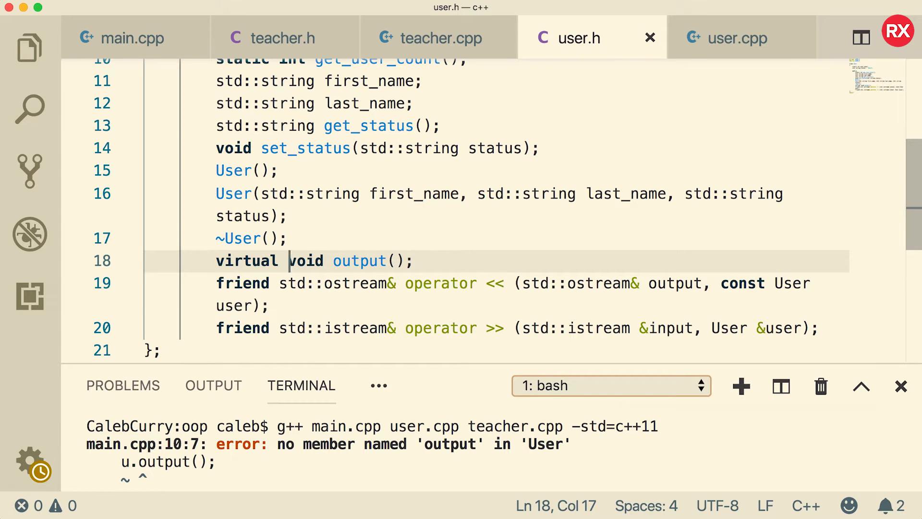
{"action": "mouse_move", "coordinate": [456, 246]}
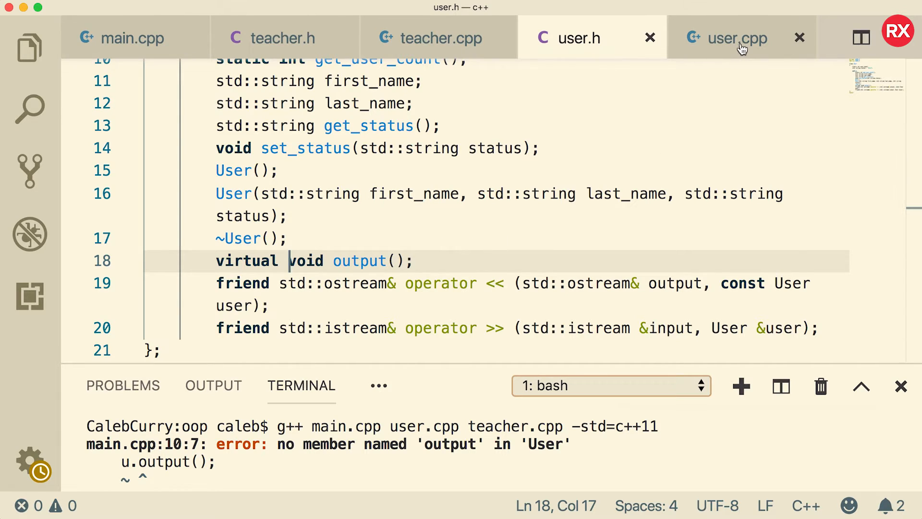
{"action": "left_click", "coordinate": [734, 38]}
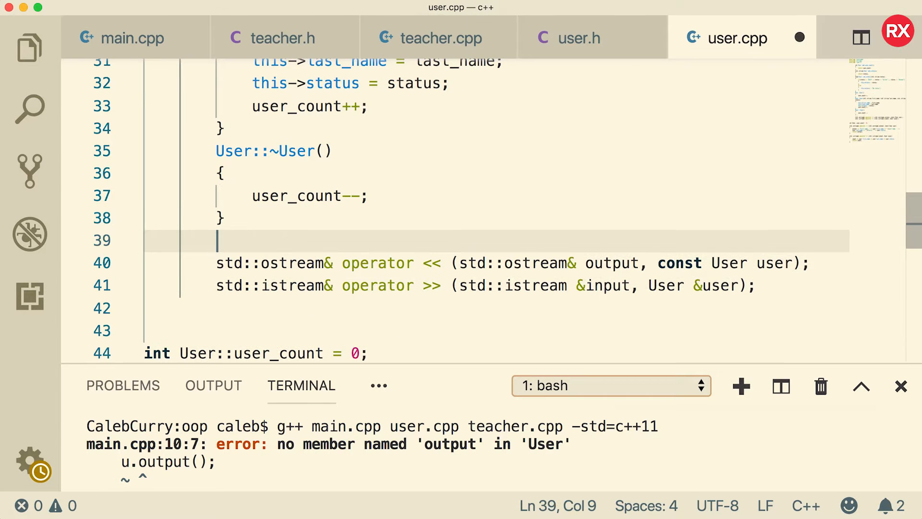
Define User::output() printing 'I am a user' and rebuild, getting 'I am a teacher'.
{"action": "type", "text": "User"}
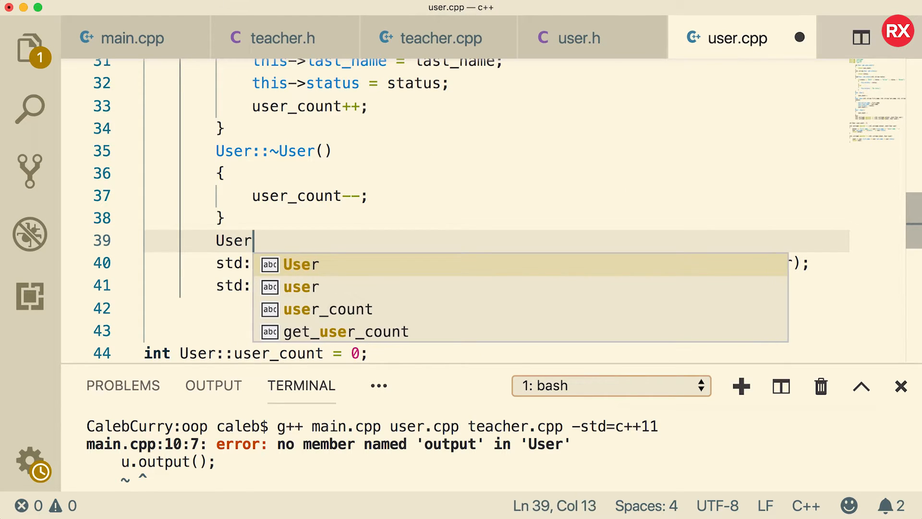
{"action": "type", "text": "::output()"}
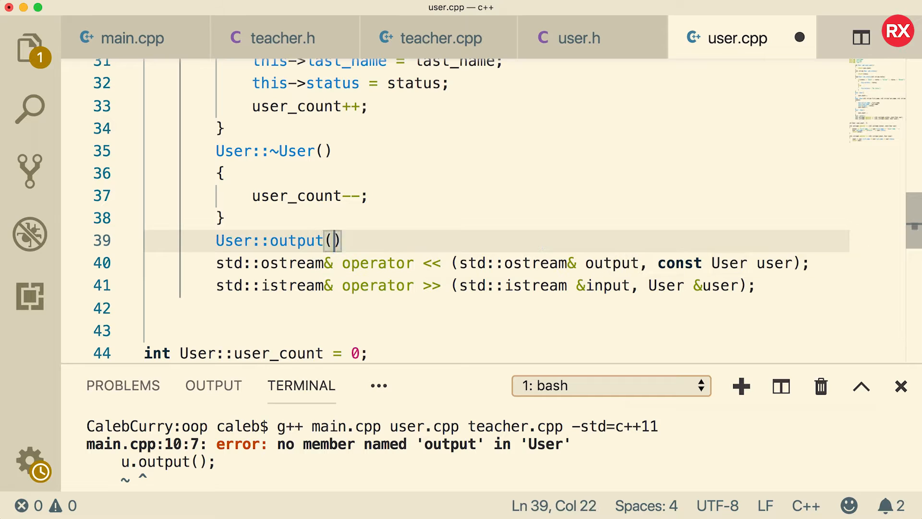
{"action": "type", "text": "void"}
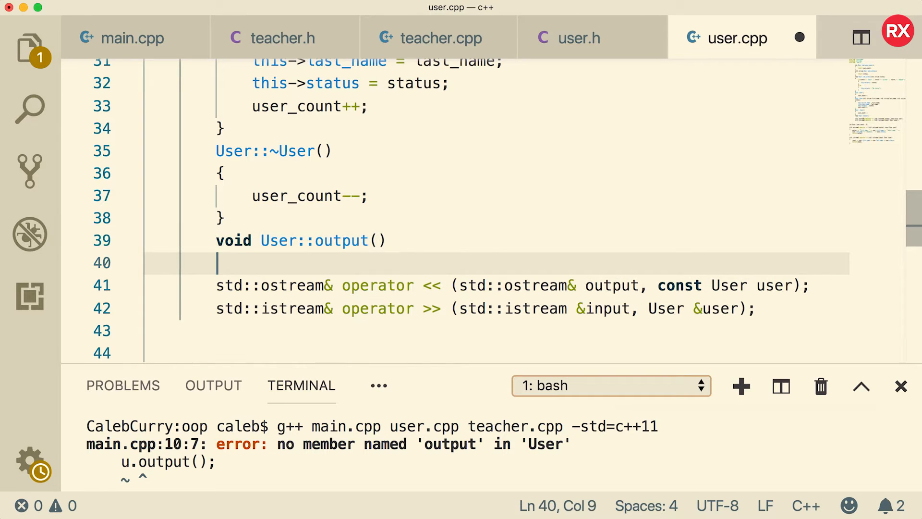
{"action": "type", "text": "{"}
{"action": "type", "text": "std::cout << \"I "}
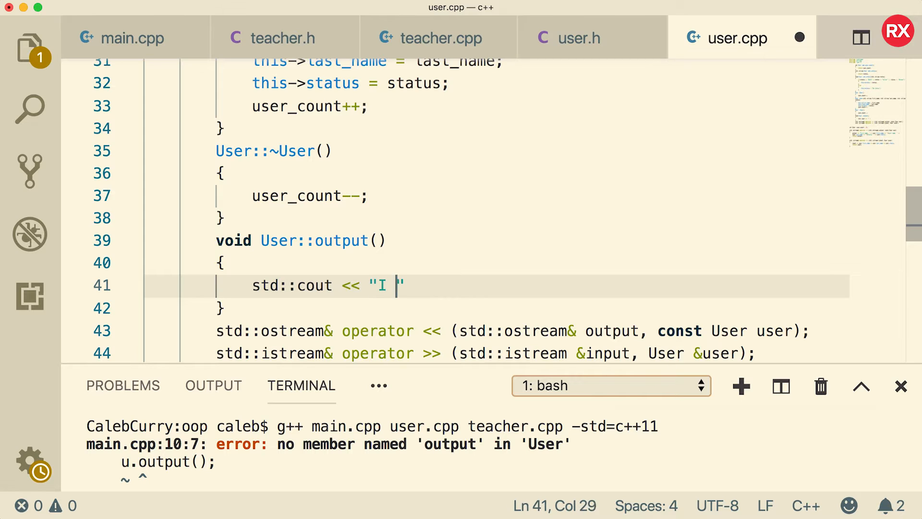
{"action": "type", "text": "am a user\\n\";"}
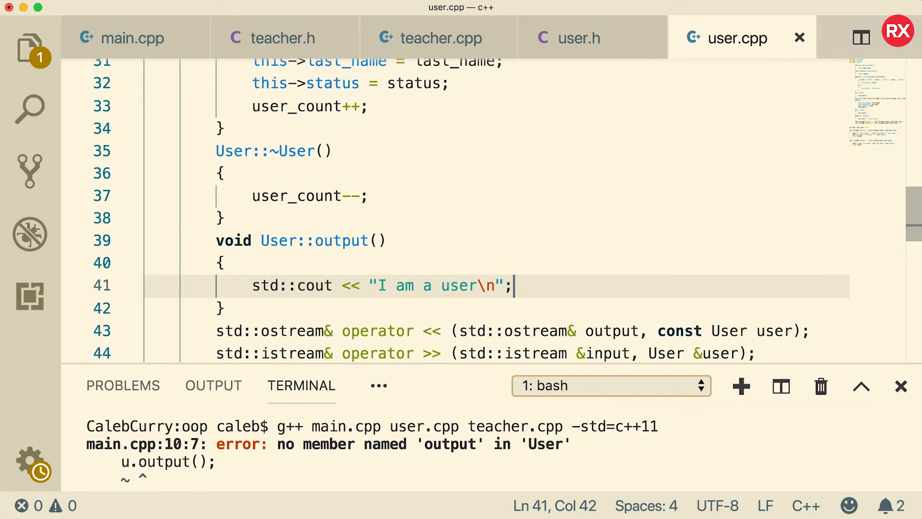
{"action": "mouse_move", "coordinate": [147, 45]}
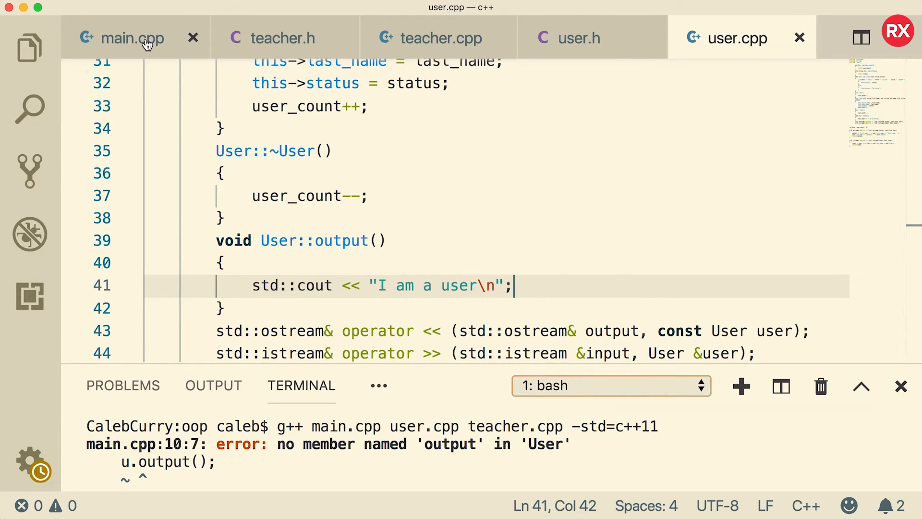
{"action": "left_click", "coordinate": [122, 37]}
{"action": "type", "text": "./a.out"}
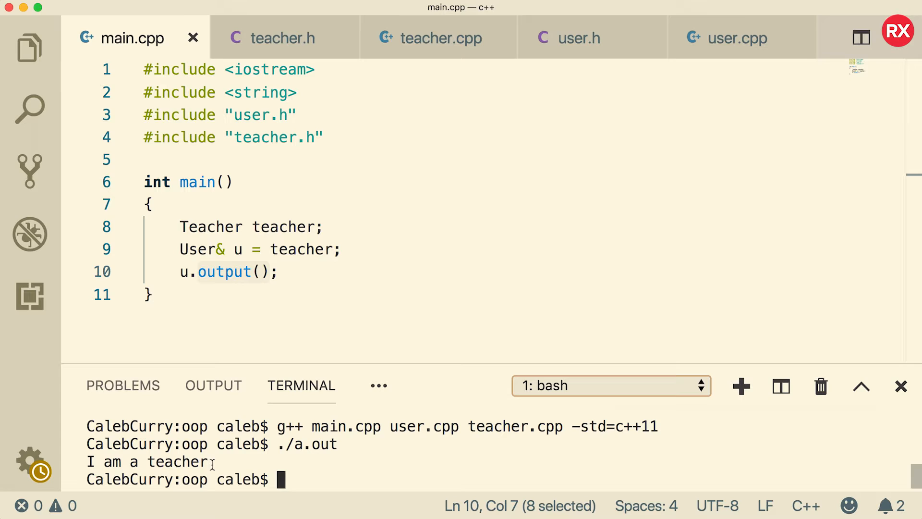
{"action": "left_click", "coordinate": [182, 271]}
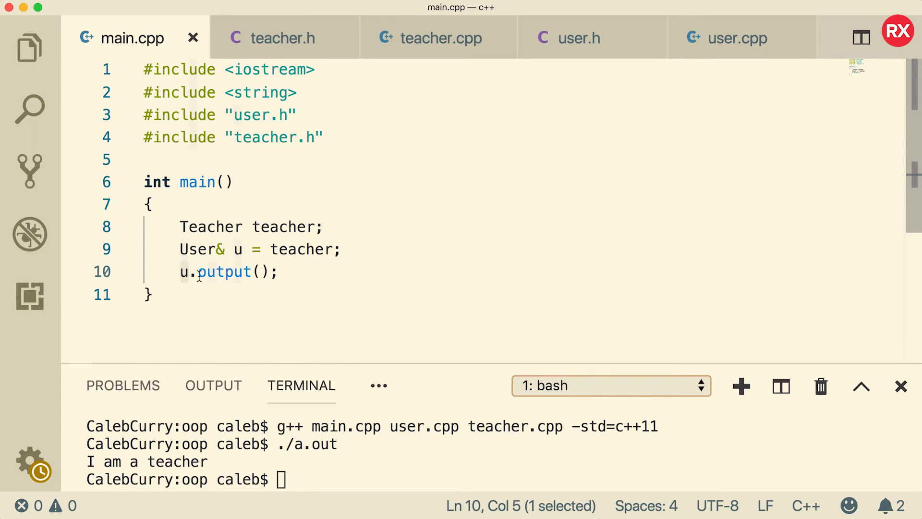
{"action": "mouse_move", "coordinate": [579, 38]}
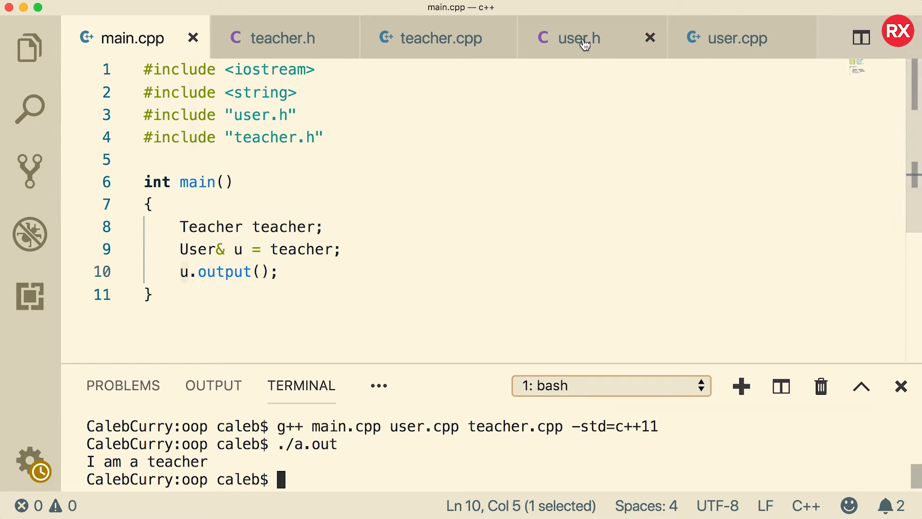
Remove 'virtual' from output() to see 'I am a user', then restore it.
{"action": "left_click", "coordinate": [580, 37]}
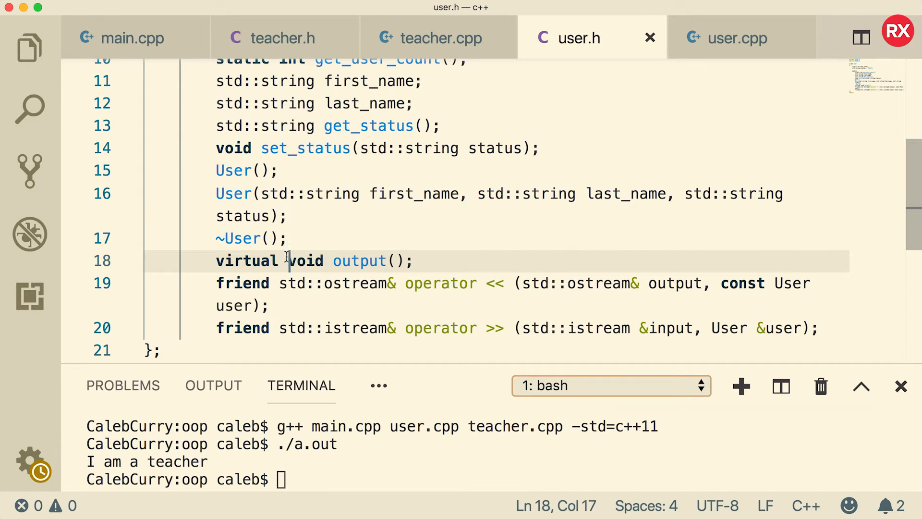
{"action": "key", "text": "Backspace"}
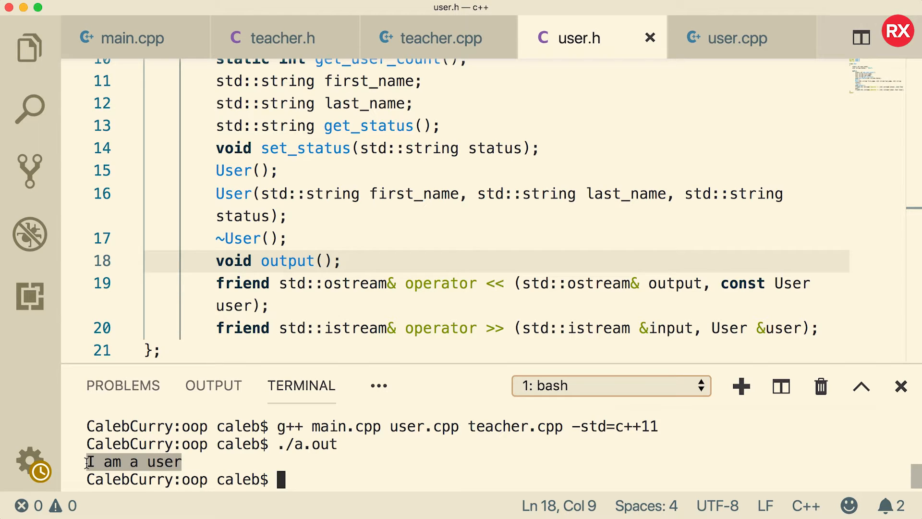
{"action": "type", "text": "virtual"}
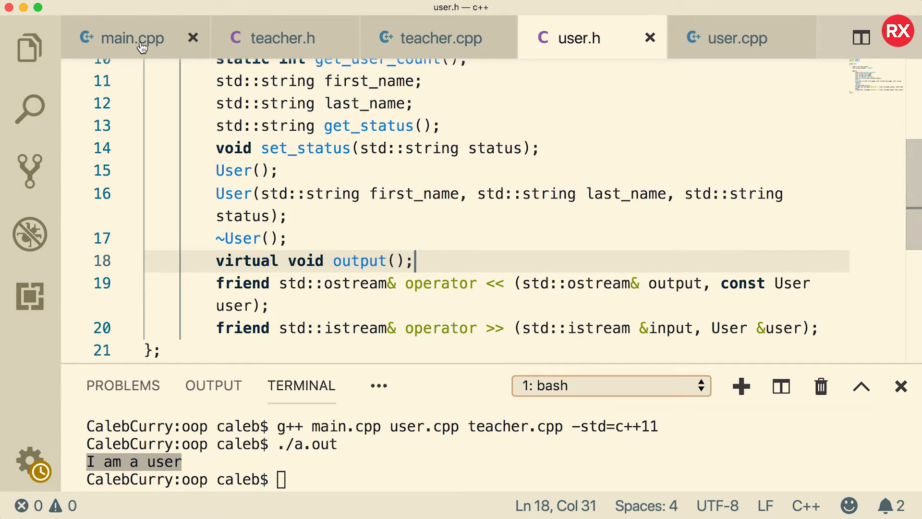
{"action": "mouse_move", "coordinate": [729, 38]}
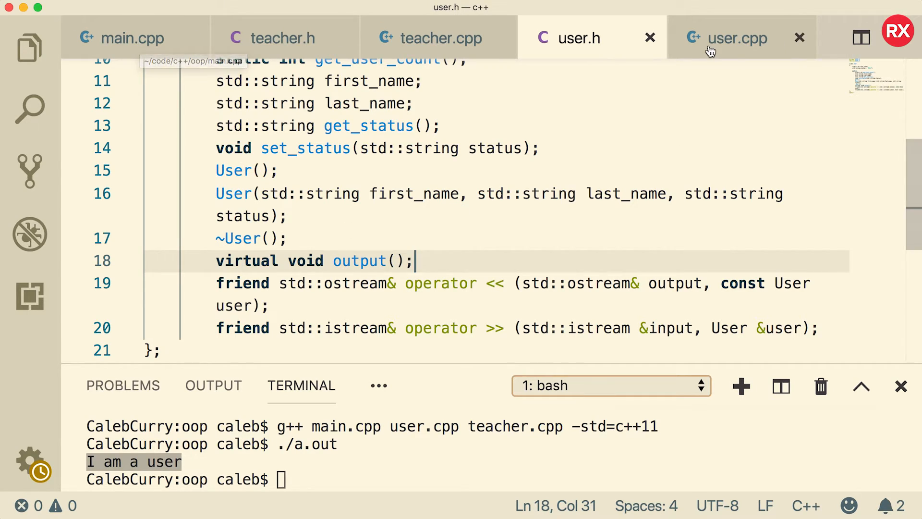
{"action": "left_click", "coordinate": [132, 38]}
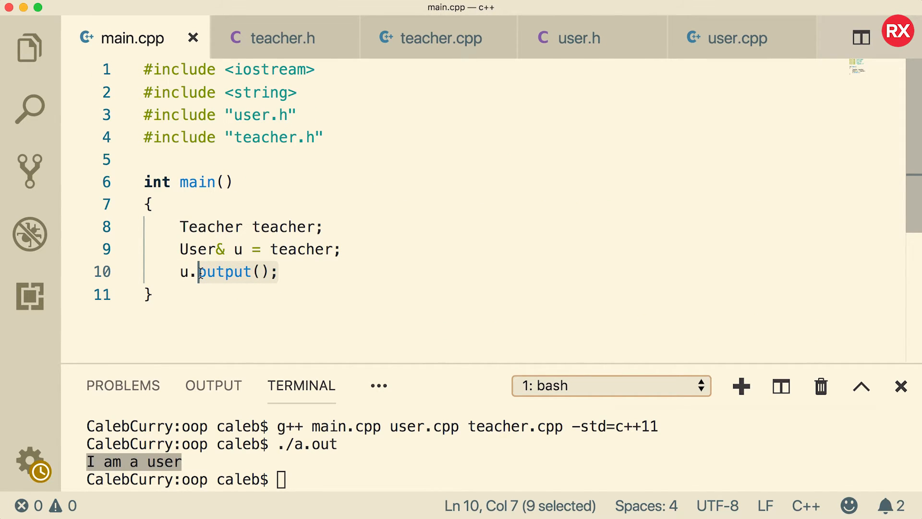
Browse the oop folder to view student.h and student.cpp's 'I am a student' output.
{"action": "left_click", "coordinate": [326, 271]}
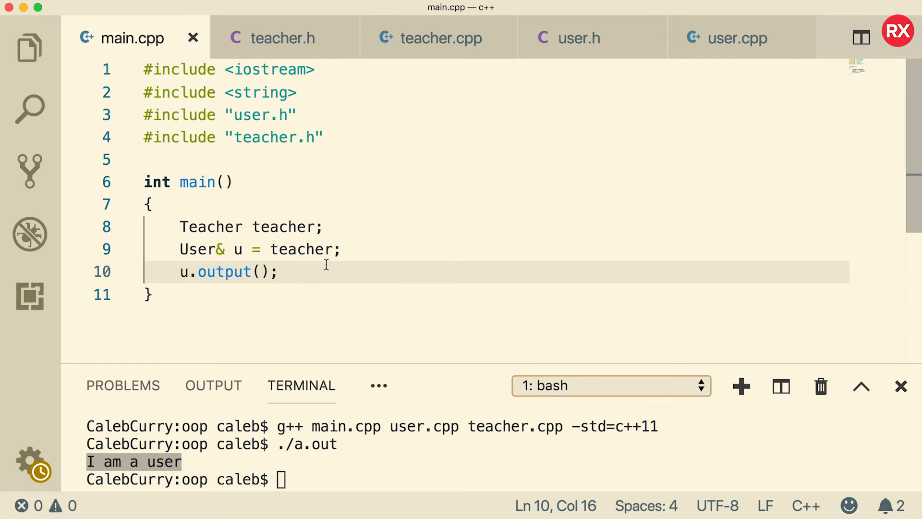
{"action": "mouse_move", "coordinate": [29, 50]}
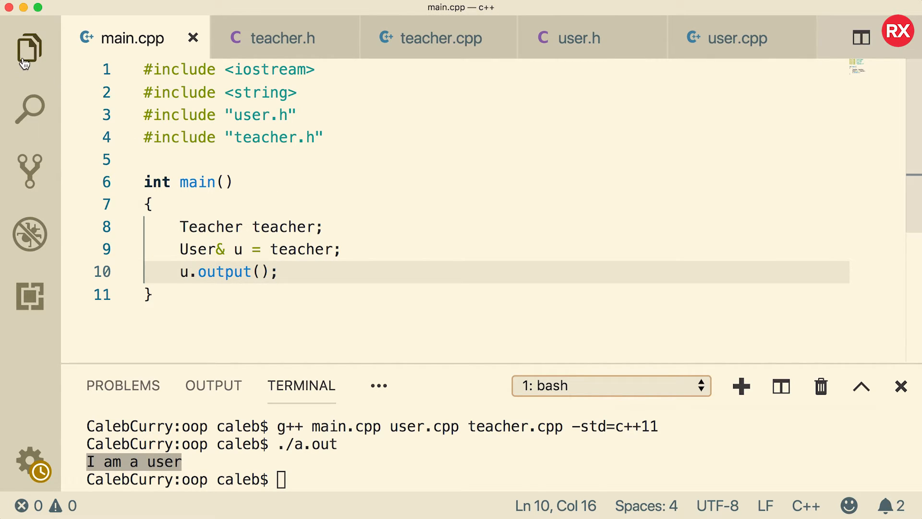
{"action": "left_click", "coordinate": [30, 50]}
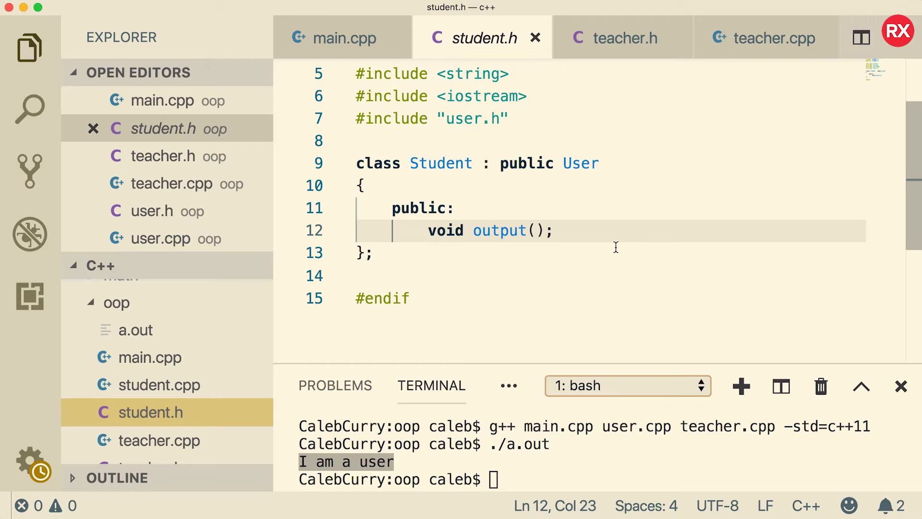
{"action": "mouse_move", "coordinate": [494, 231]}
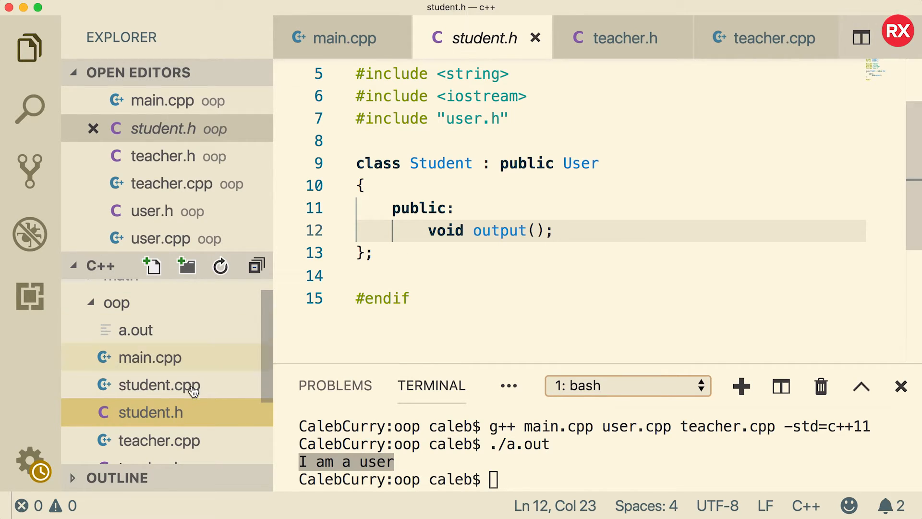
{"action": "left_click", "coordinate": [159, 385]}
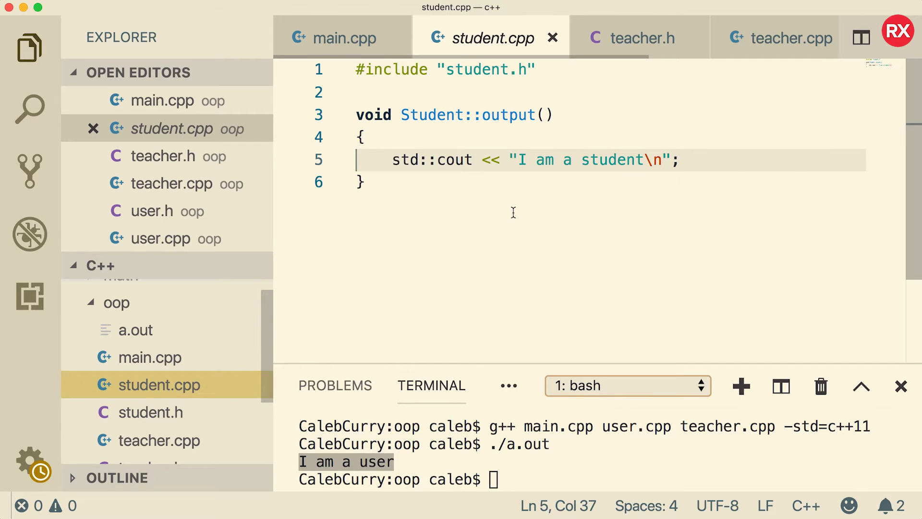
{"action": "mouse_move", "coordinate": [681, 167]}
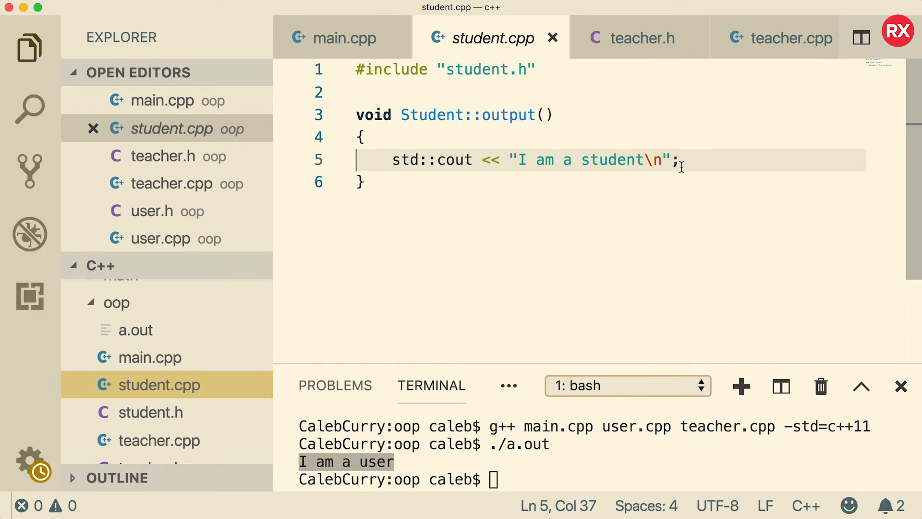
{"action": "mouse_move", "coordinate": [331, 46]}
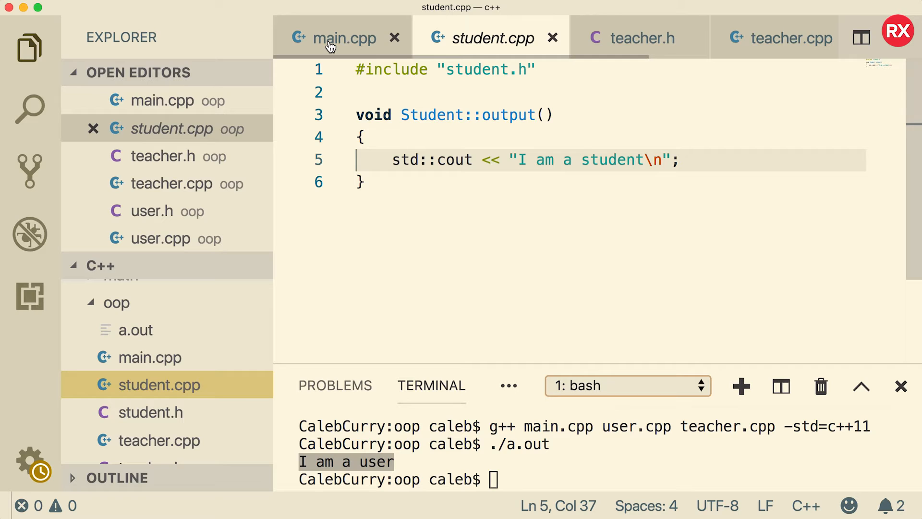
Include student.h in main.cpp and declare 'Student student;'.
{"action": "left_click", "coordinate": [345, 37]}
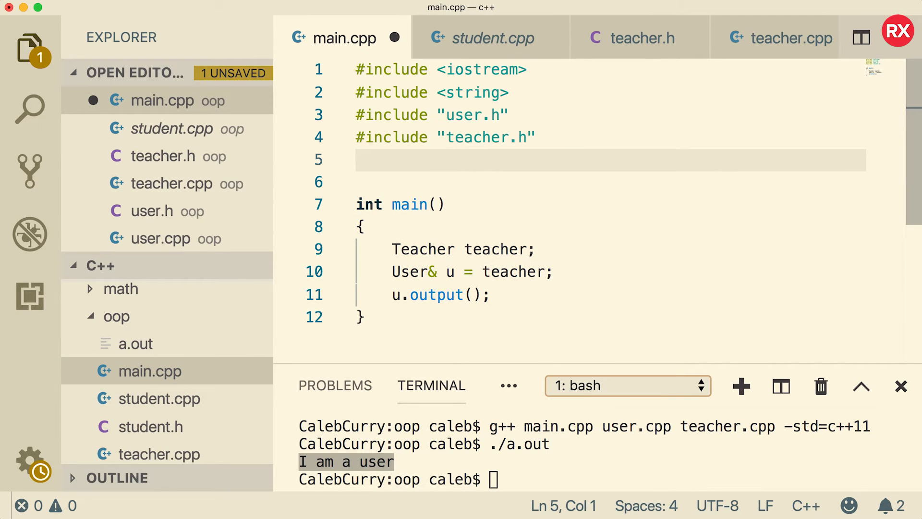
{"action": "type", "text": "#include \"\""}
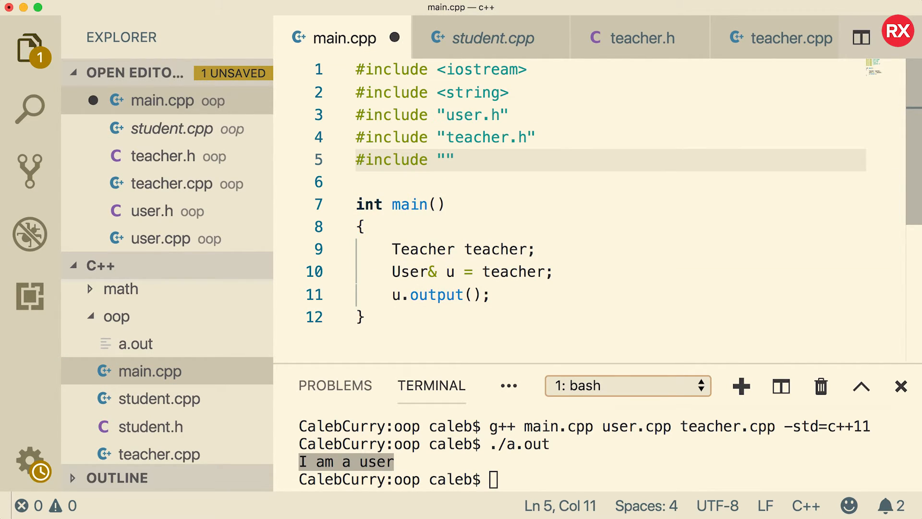
{"action": "type", "text": "student.h"}
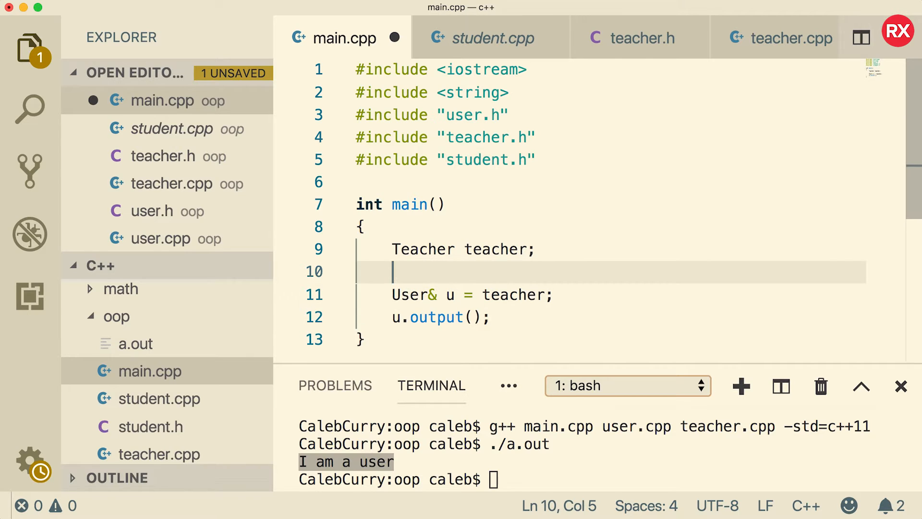
{"action": "type", "text": "Student"}
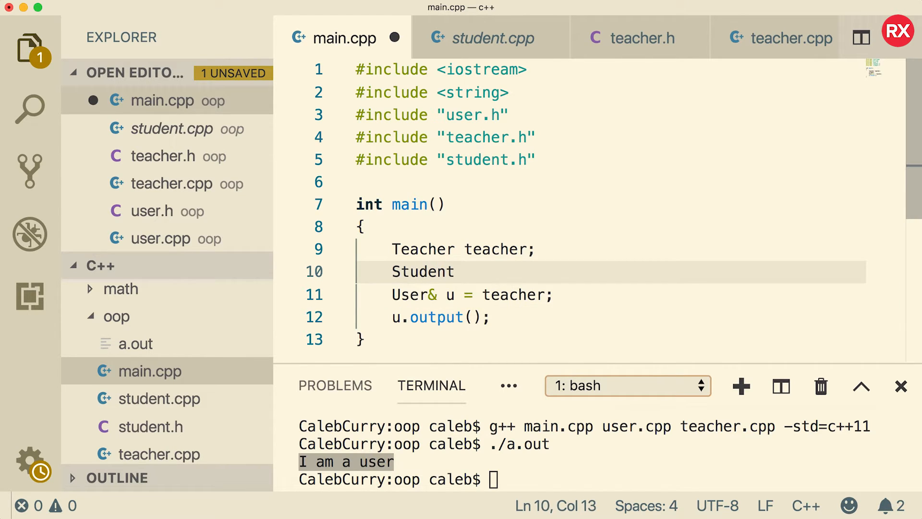
{"action": "type", "text": "student;"}
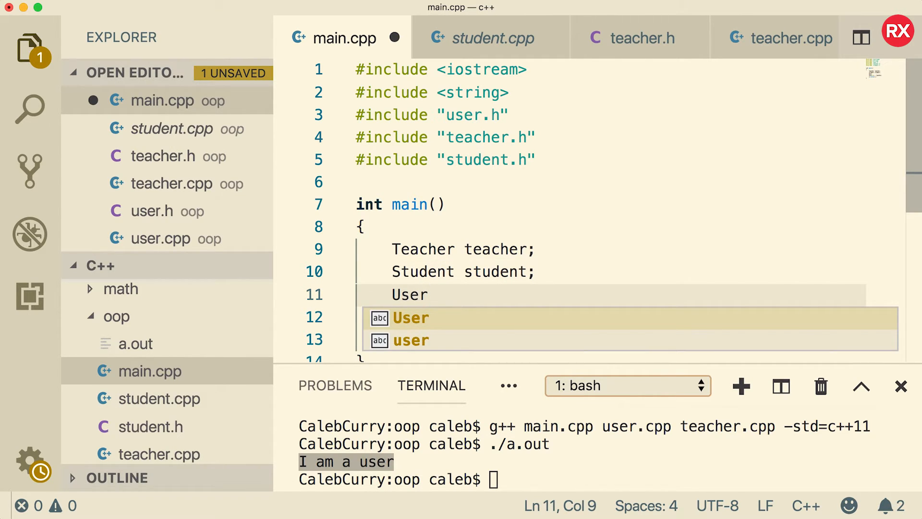
Bind User& u1 = teacher and u2 = student, calling output() on both.
{"action": "type", "text": "&"}
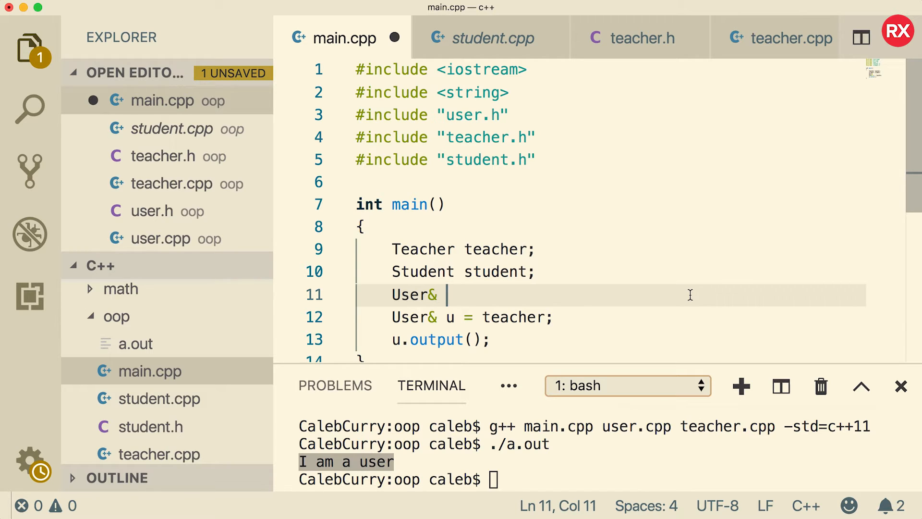
{"action": "type", "text": "u1"}
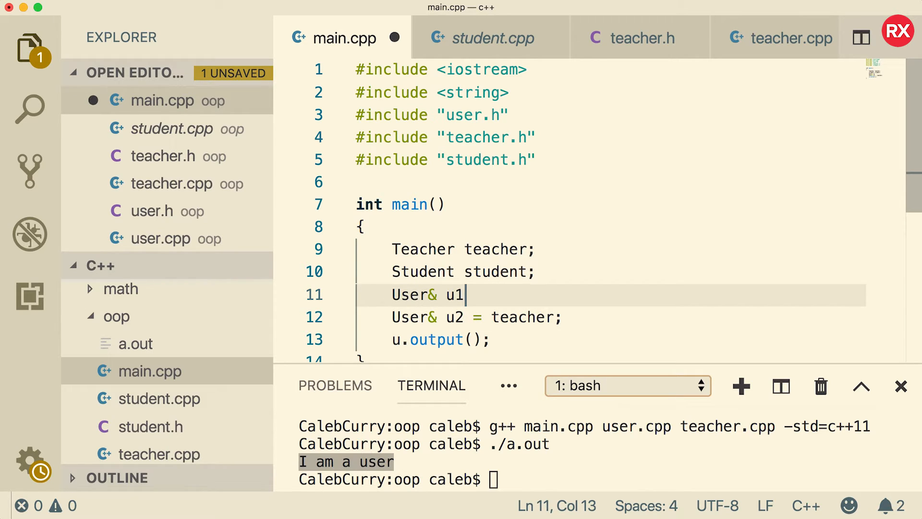
{"action": "type", "text": "="}
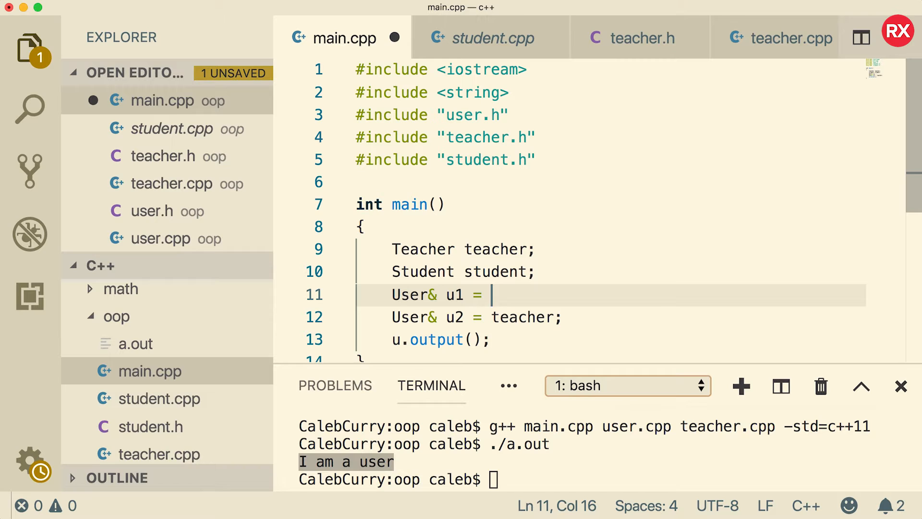
{"action": "type", "text": "teacher;"}
{"action": "type", "text": "u"}
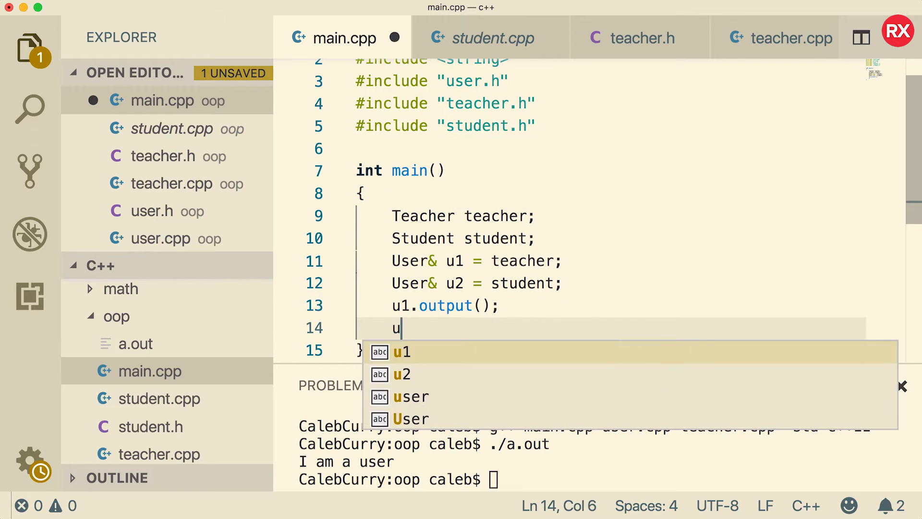
{"action": "type", "text": "2.output();"}
{"action": "left_click", "coordinate": [602, 480]}
{"action": "type", "text": "./a.out"}
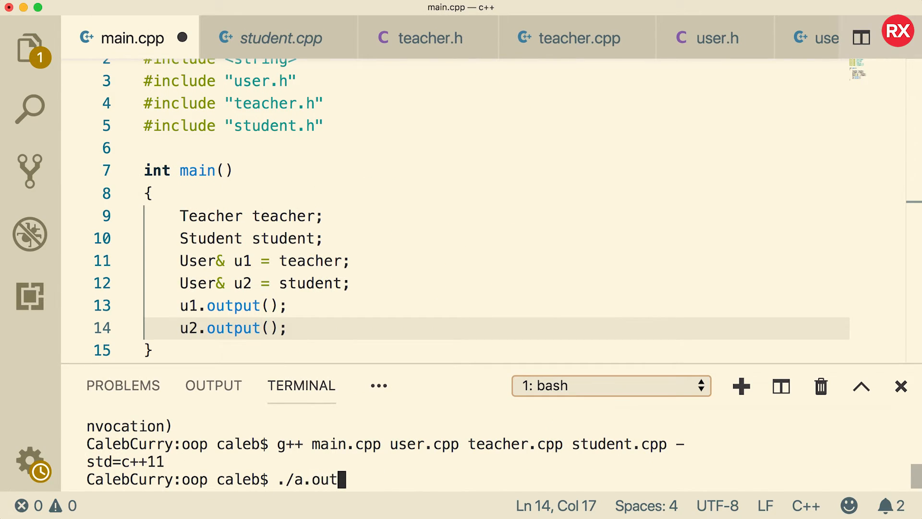
Run ./a.out to print 'I am a teacher' and 'I am a student'.
{"action": "key", "text": "Return"}
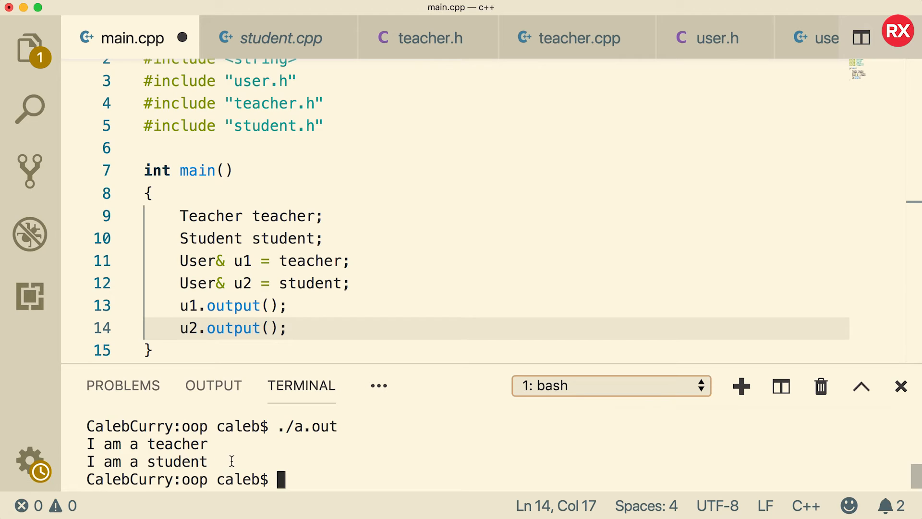
{"action": "mouse_move", "coordinate": [333, 297]}
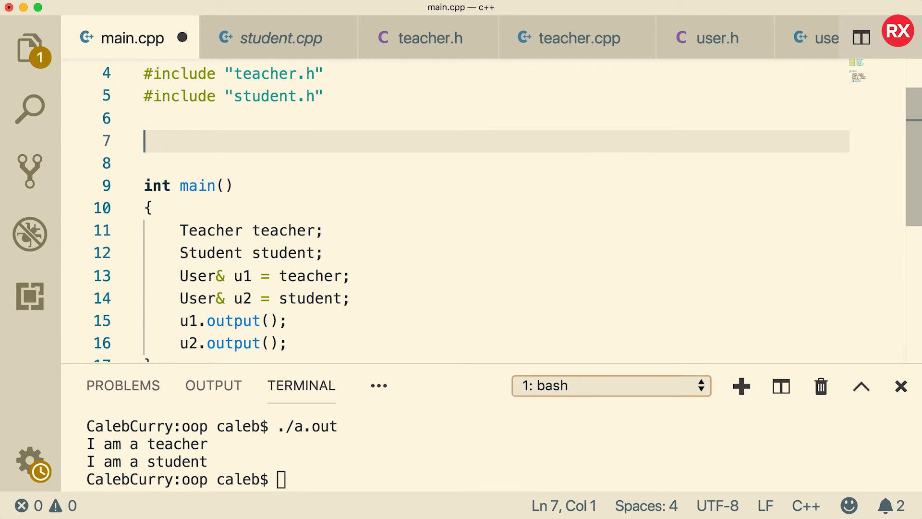
Write 'void do_something(User user) { user.output(); }' above main.
{"action": "type", "text": "void sd"}
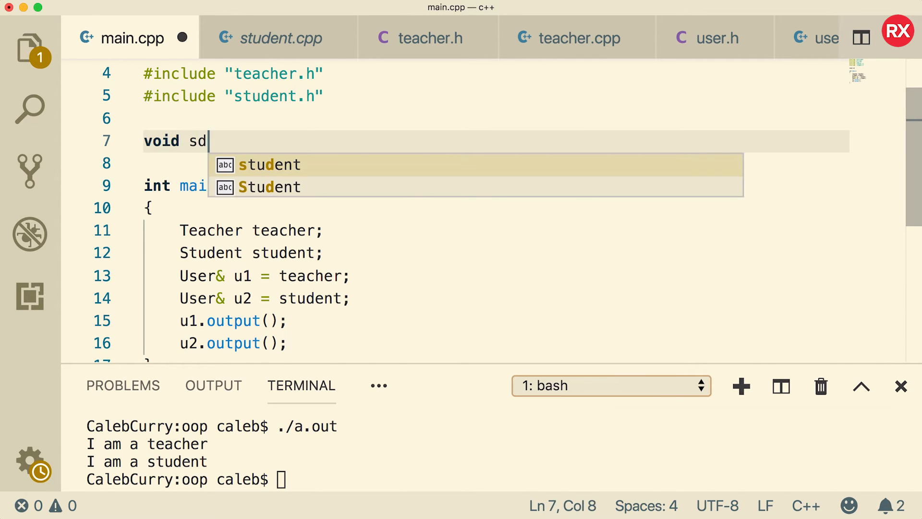
{"action": "type", "text": "do_something()"}
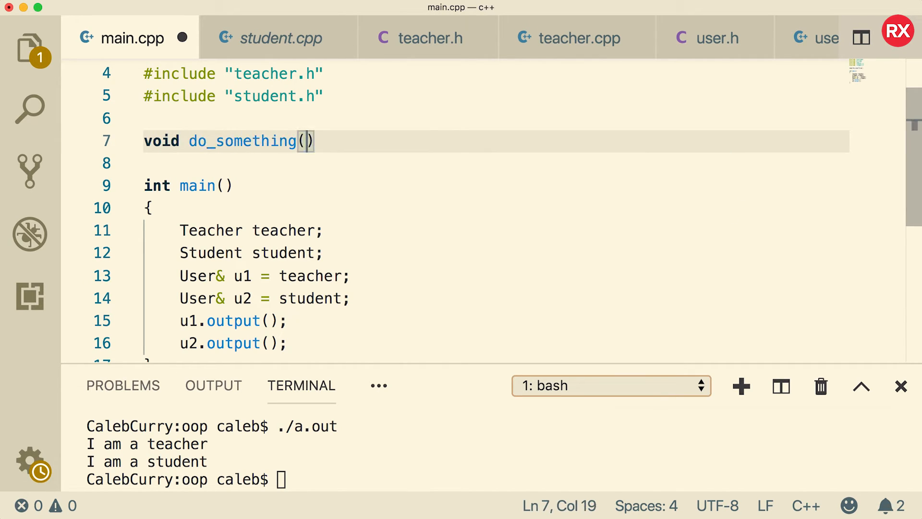
{"action": "type", "text": "User user"}
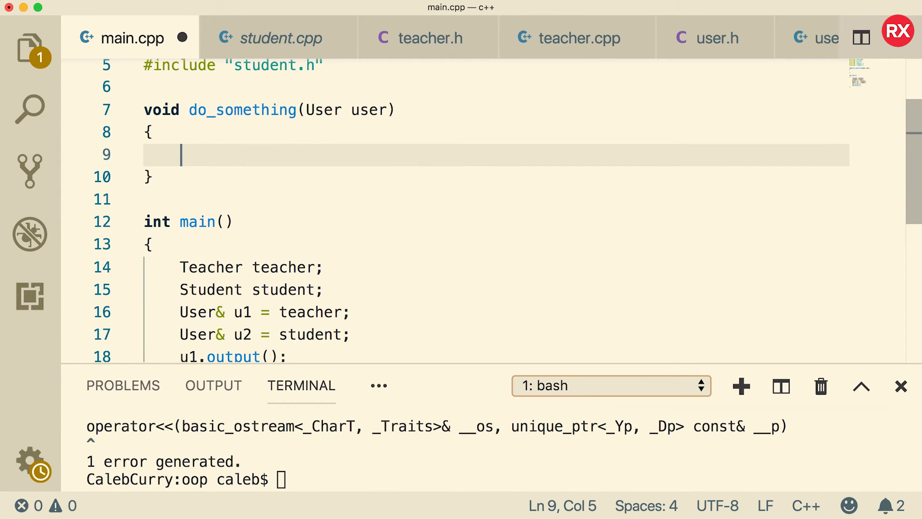
{"action": "type", "text": "user."}
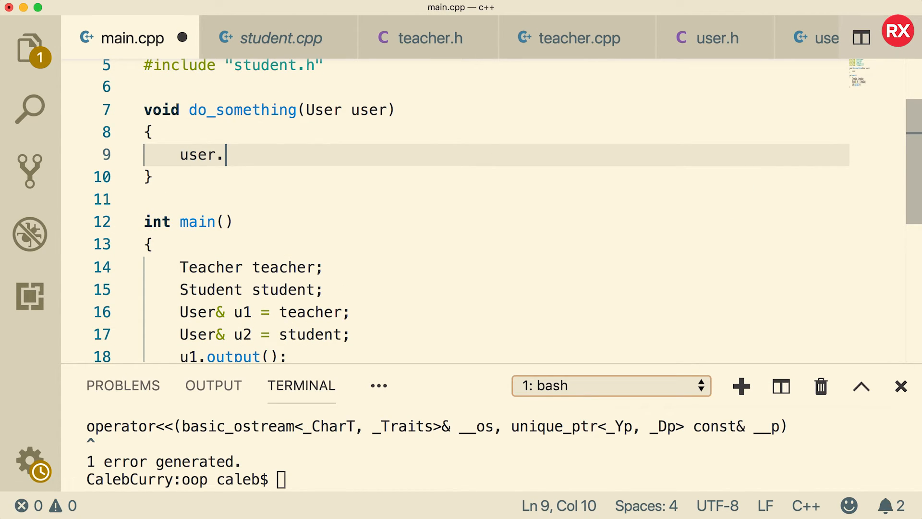
{"action": "type", "text": "output()"}
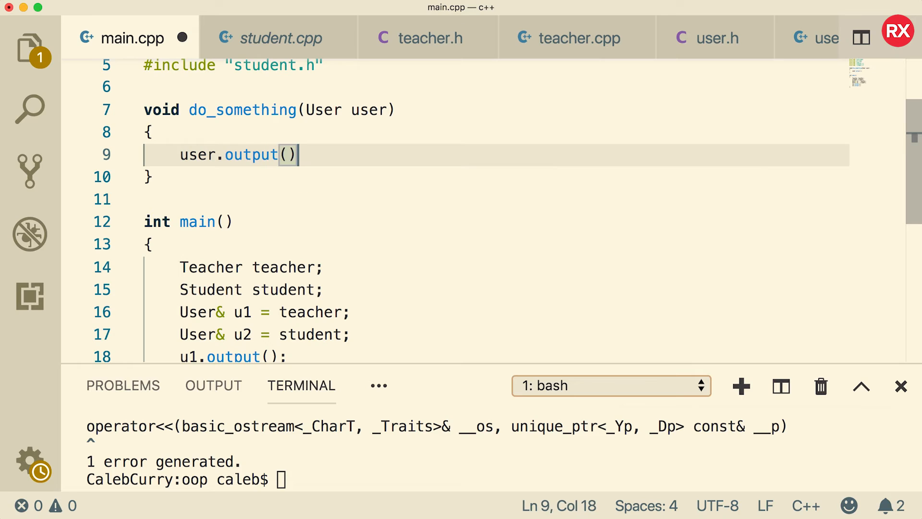
{"action": "type", "text": ";"}
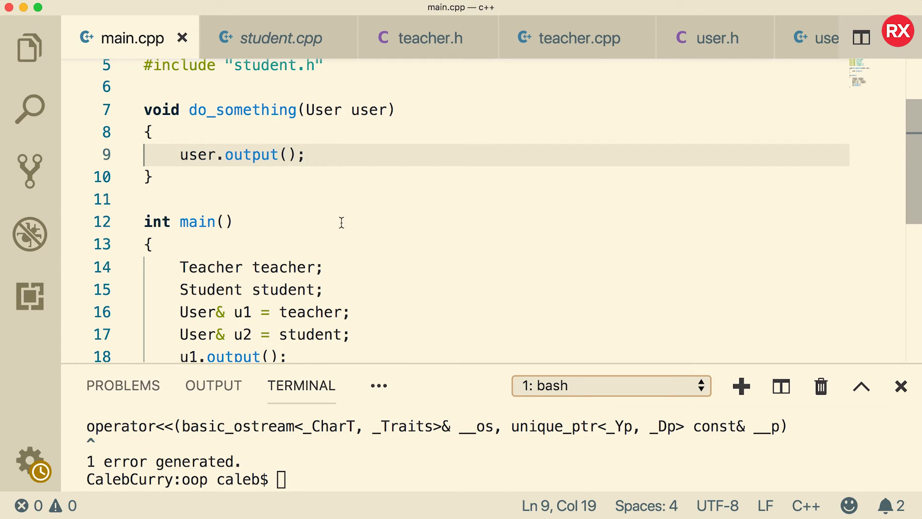
{"action": "mouse_move", "coordinate": [344, 134]}
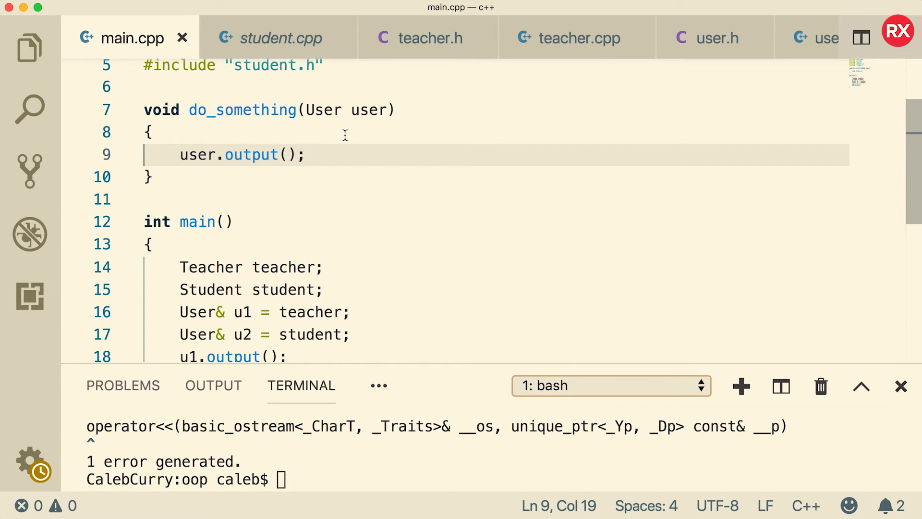
{"action": "mouse_move", "coordinate": [218, 271]}
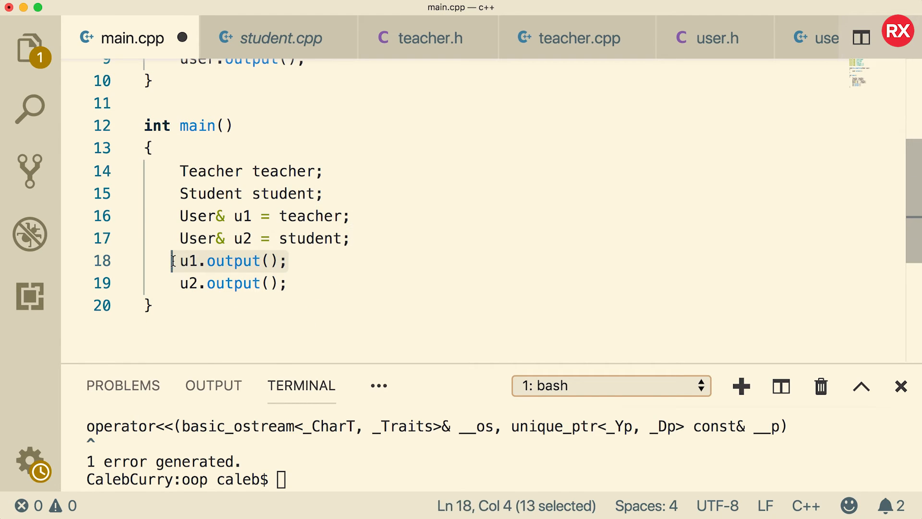
Pass u1 and u2 to do_something in main, then rebuild and run ./a.out.
{"action": "type", "text": "do_something(u1);"}
{"action": "left_click", "coordinate": [187, 480]}
{"action": "type", "text": "./a.out"}
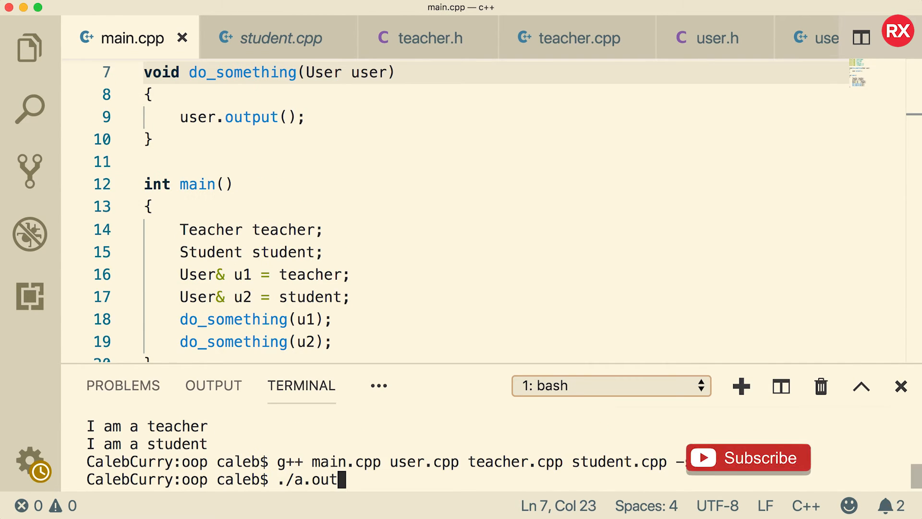
{"action": "key", "text": "Return"}
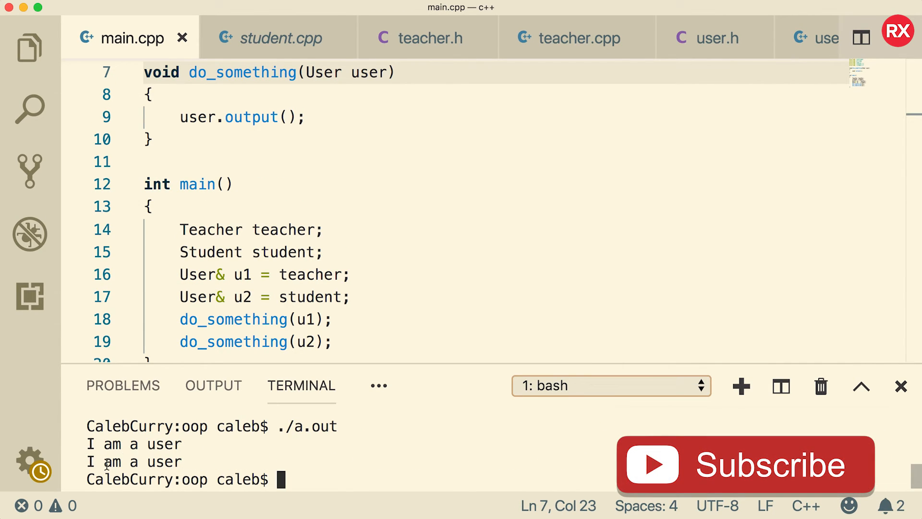
{"action": "mouse_move", "coordinate": [753, 477]}
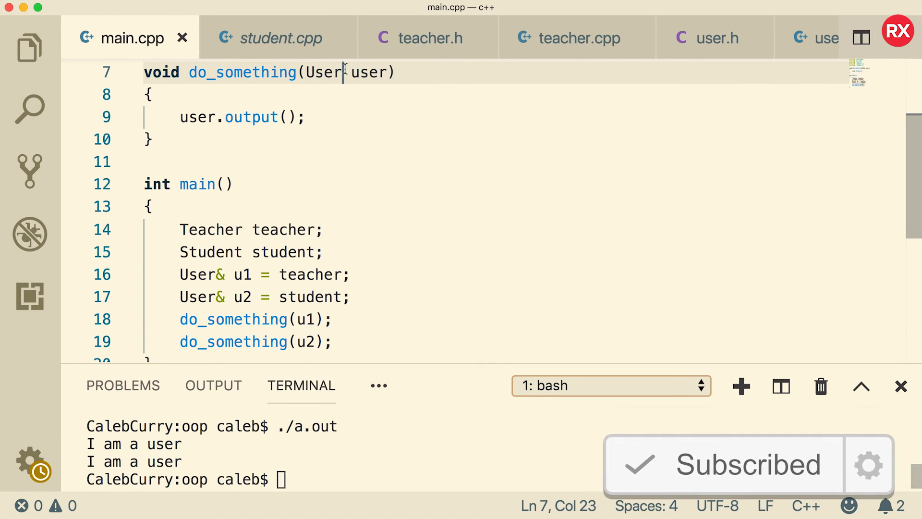
Make do_something take User& user, rerun to print teacher and student, then inspect the u1 declaration.
{"action": "type", "text": "&"}
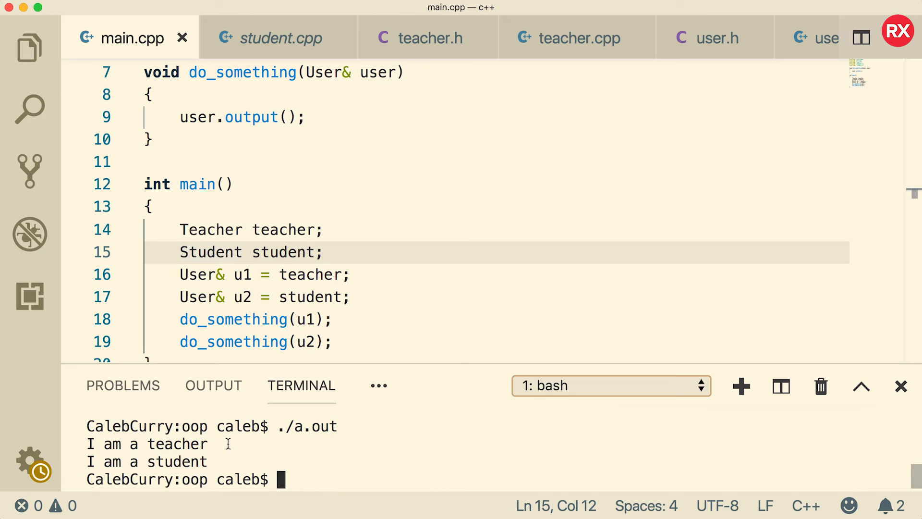
{"action": "mouse_move", "coordinate": [425, 346]}
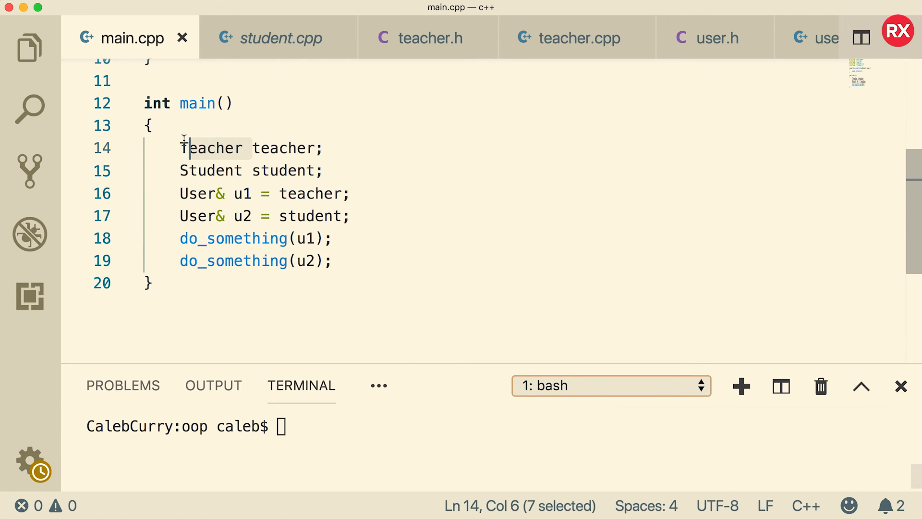
{"action": "left_click", "coordinate": [225, 194]}
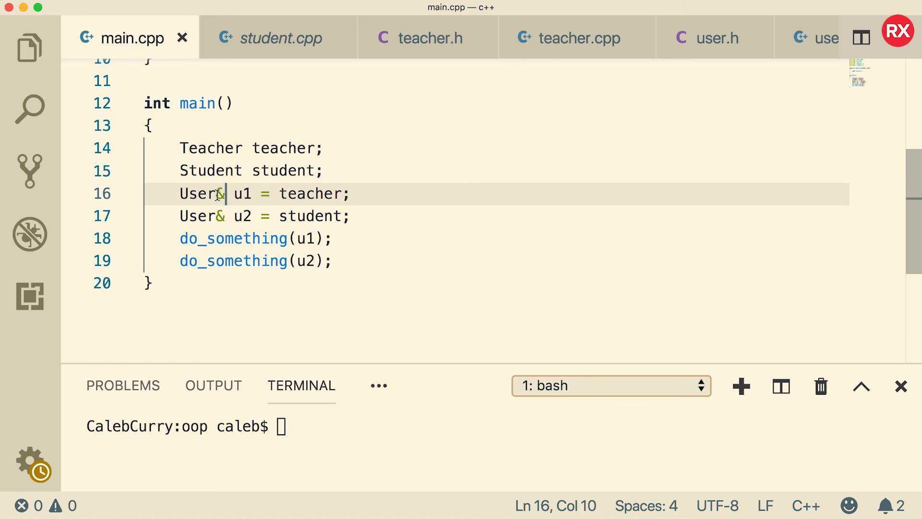
{"action": "left_click", "coordinate": [183, 194]}
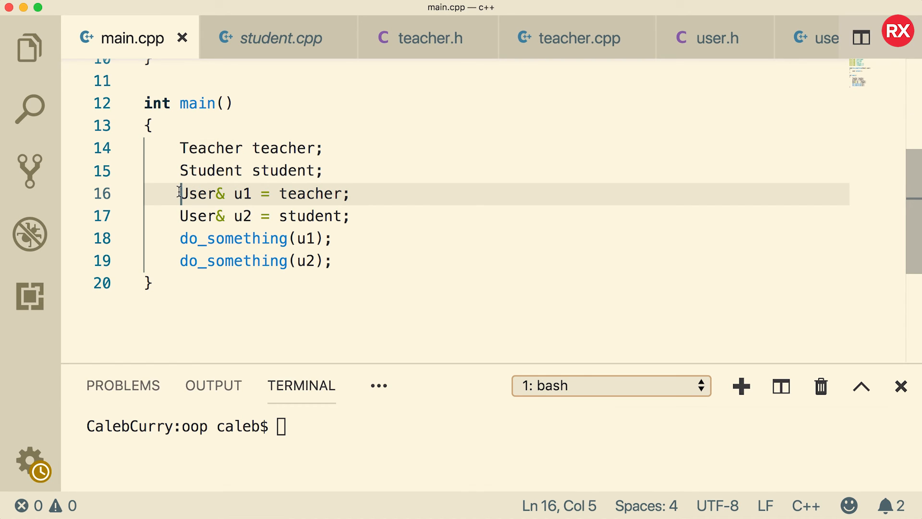